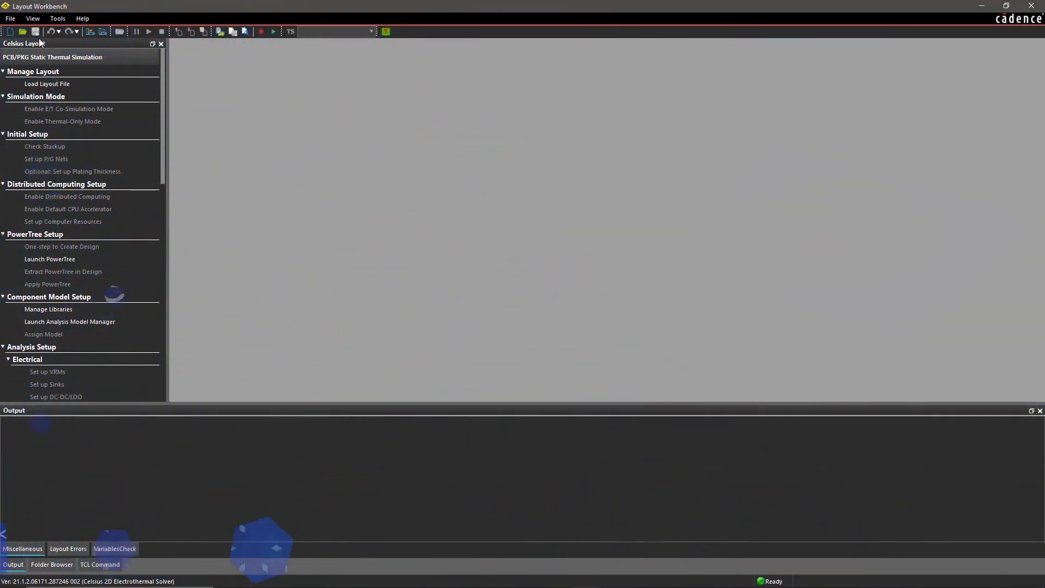
- Open the Allegro board DEMOJ-complete.brd, translating only nets 0, 1V2, 2V5 and 3V3
left_click(46, 83)
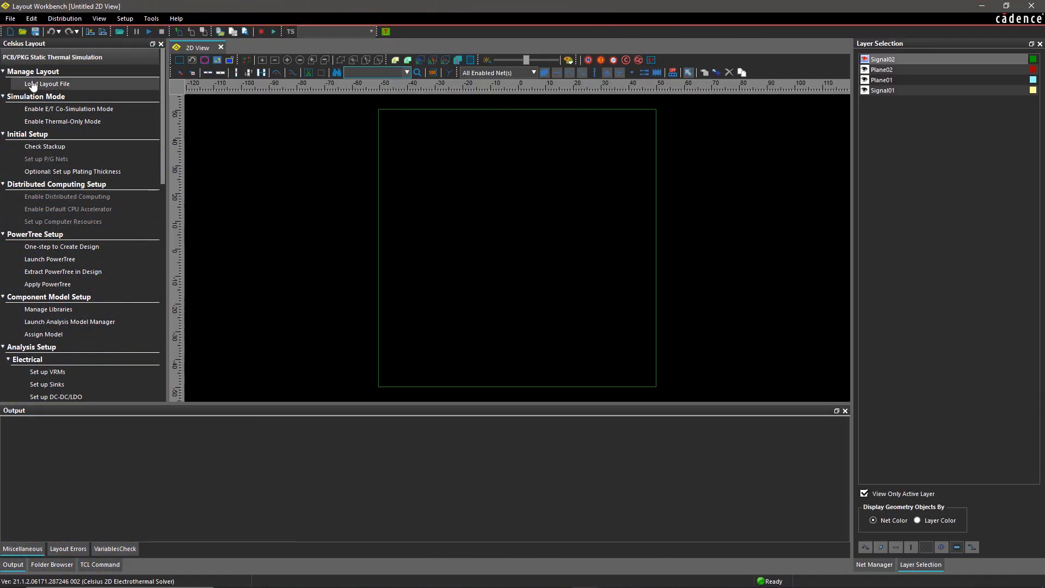
left_click(47, 84)
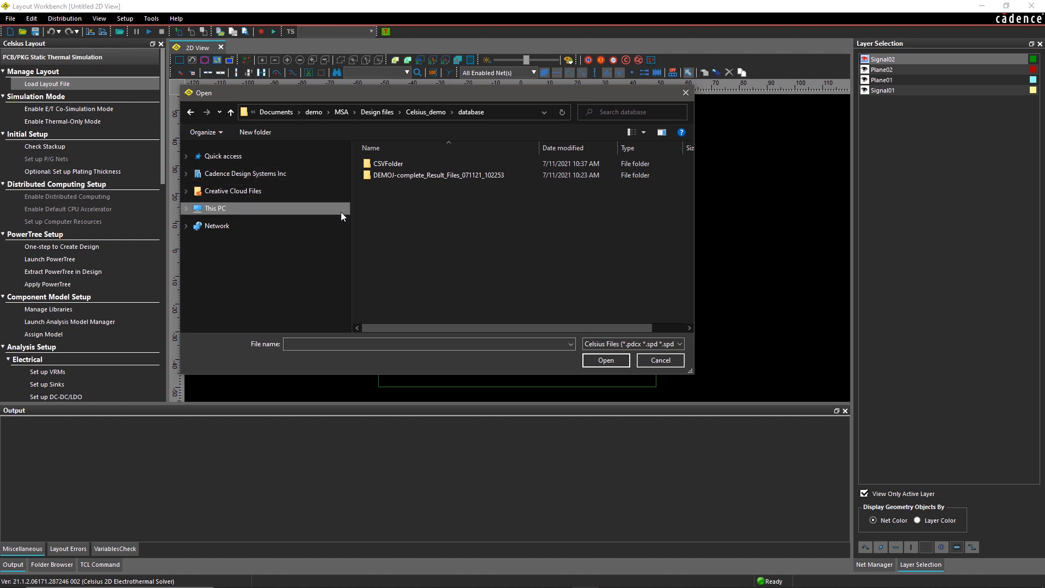
left_click(676, 344)
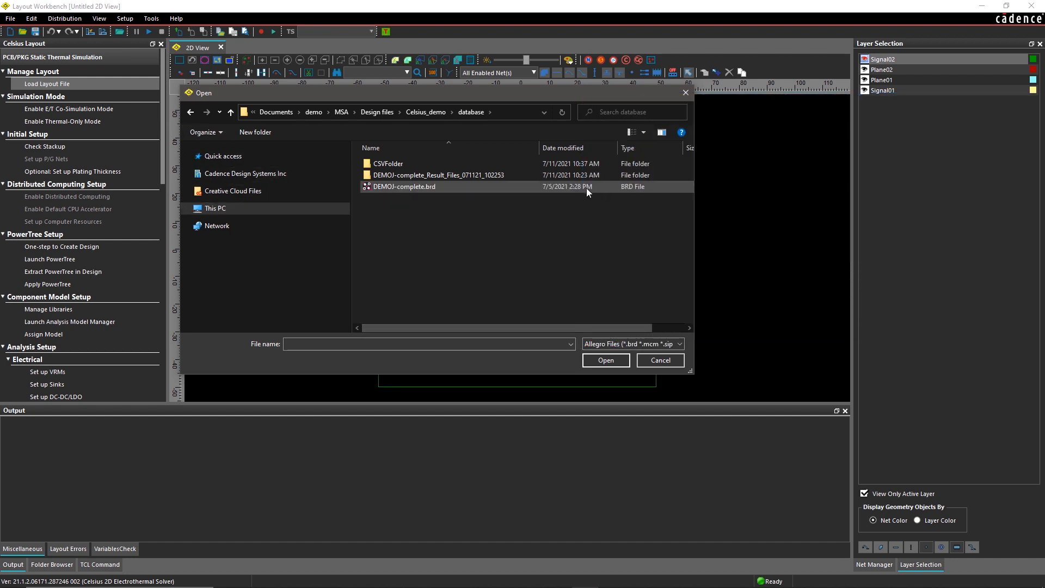
left_click(404, 187)
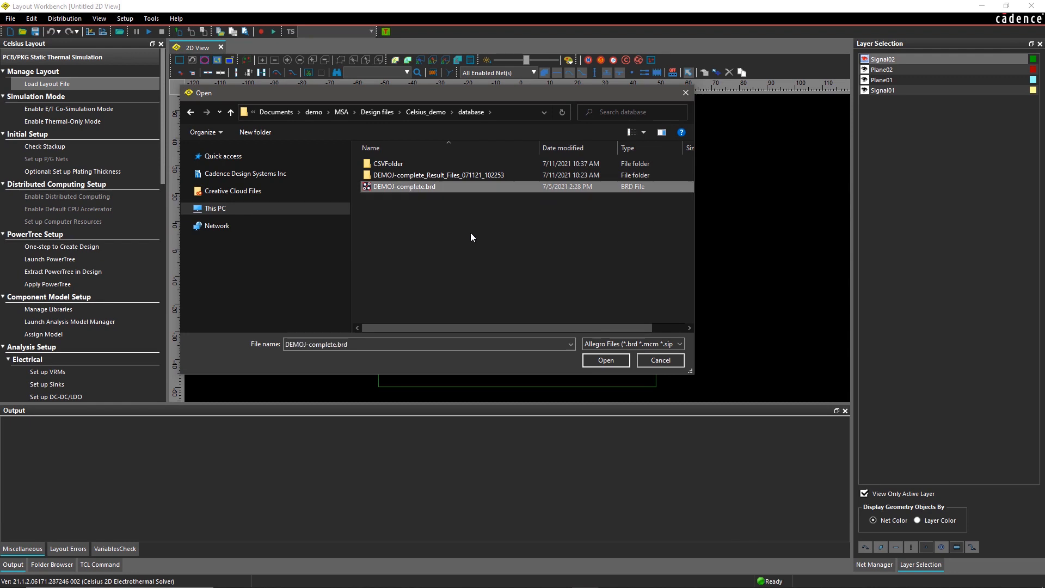
left_click(605, 359)
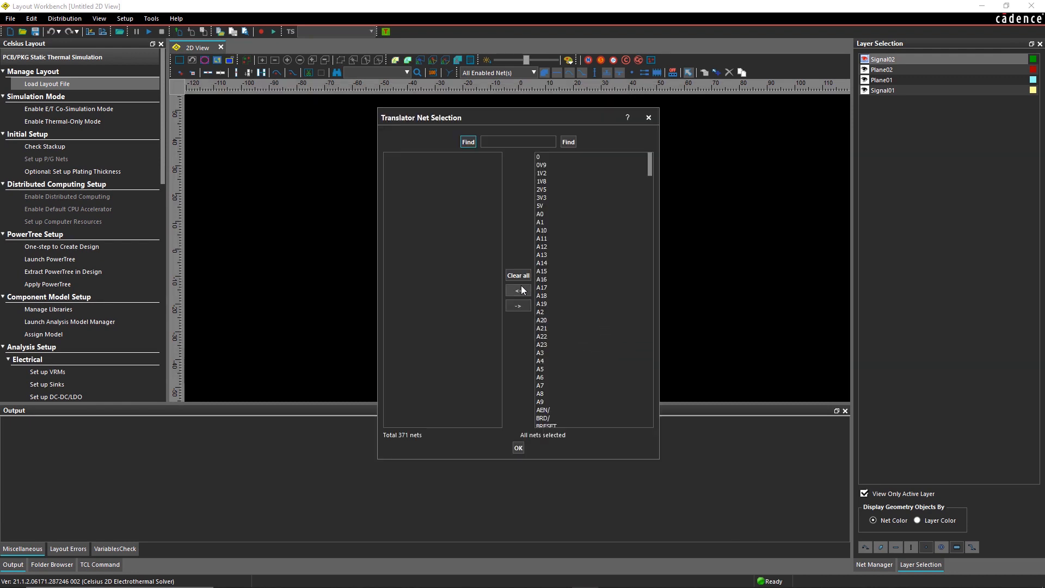
left_click(518, 291)
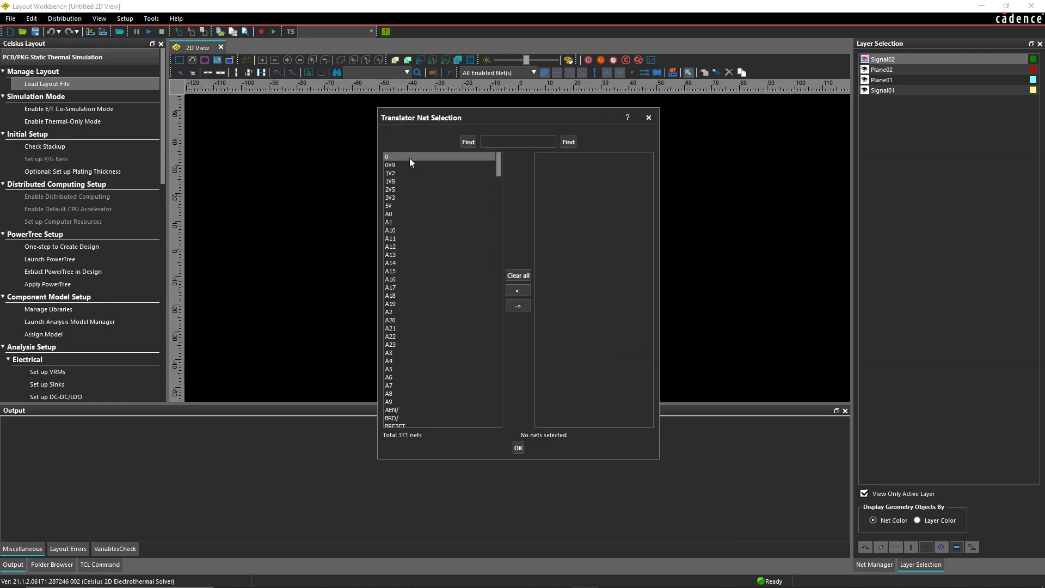
left_click(517, 306)
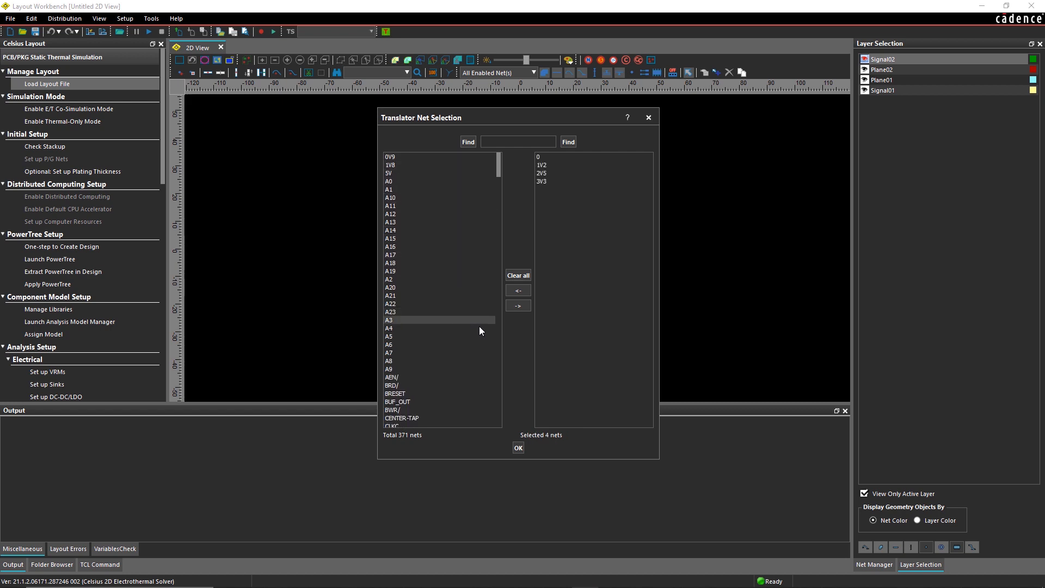
- Confirm the net selection so the six-layer DEMOJ-complete board finishes importing
left_click(518, 448)
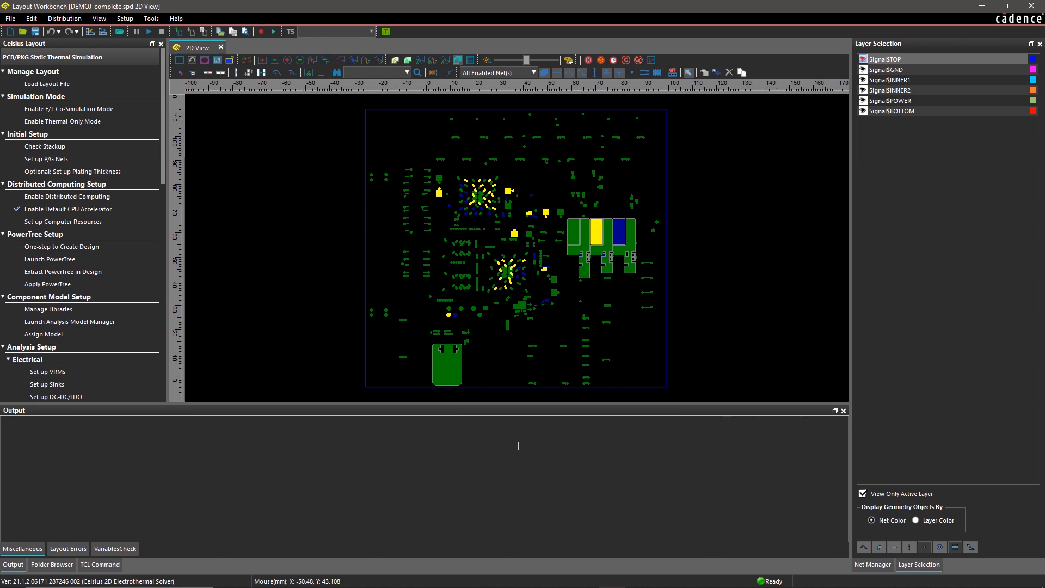
mouse_move(189, 230)
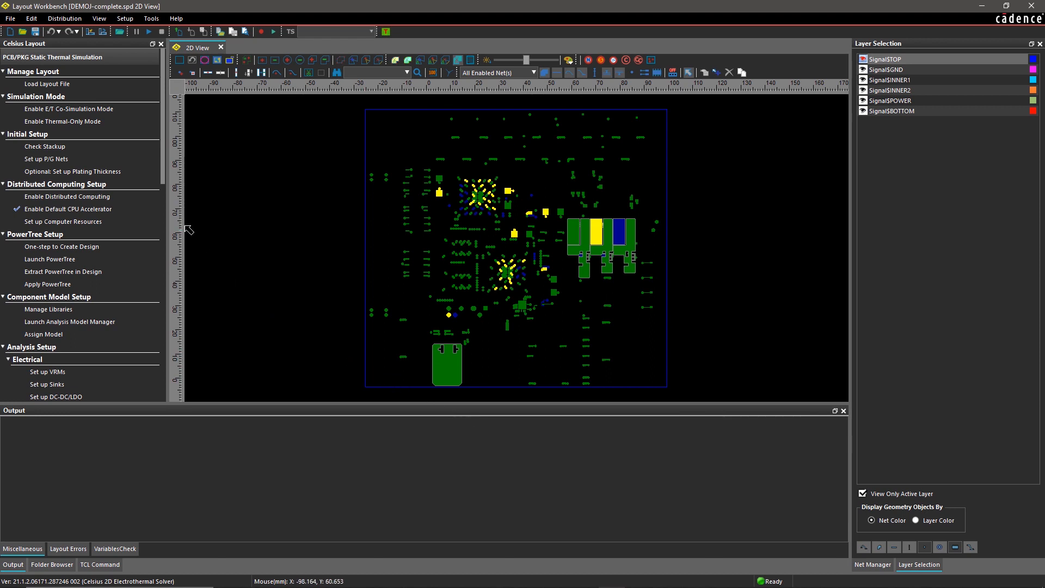
mouse_move(69, 109)
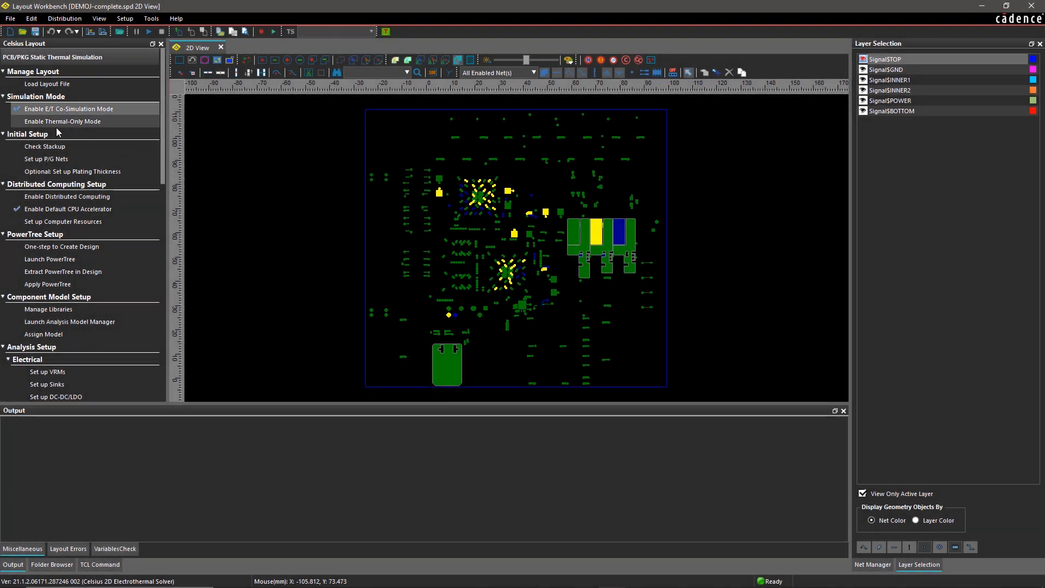
left_click(45, 146)
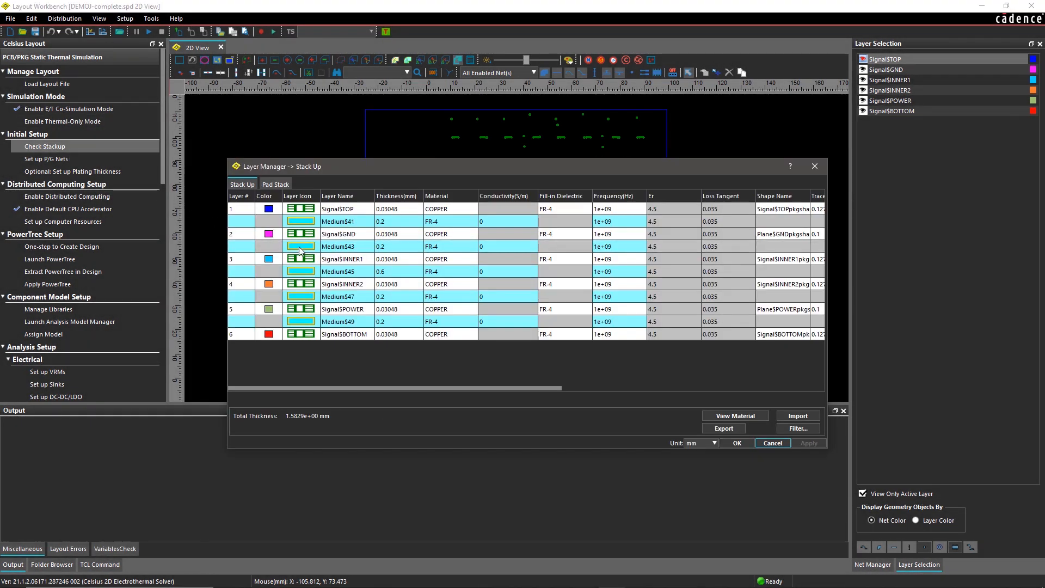
left_click(734, 415)
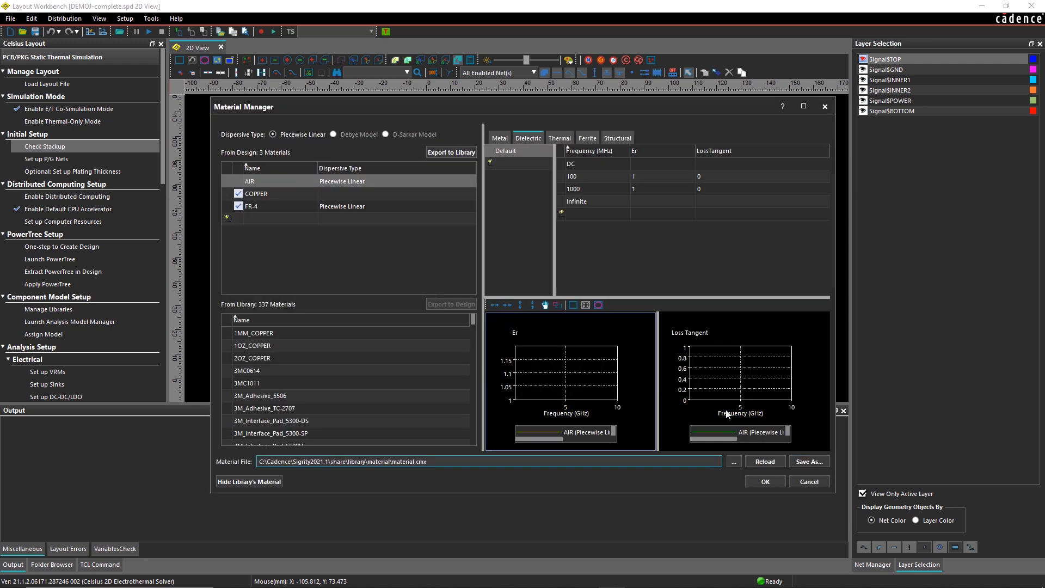
left_click(251, 206)
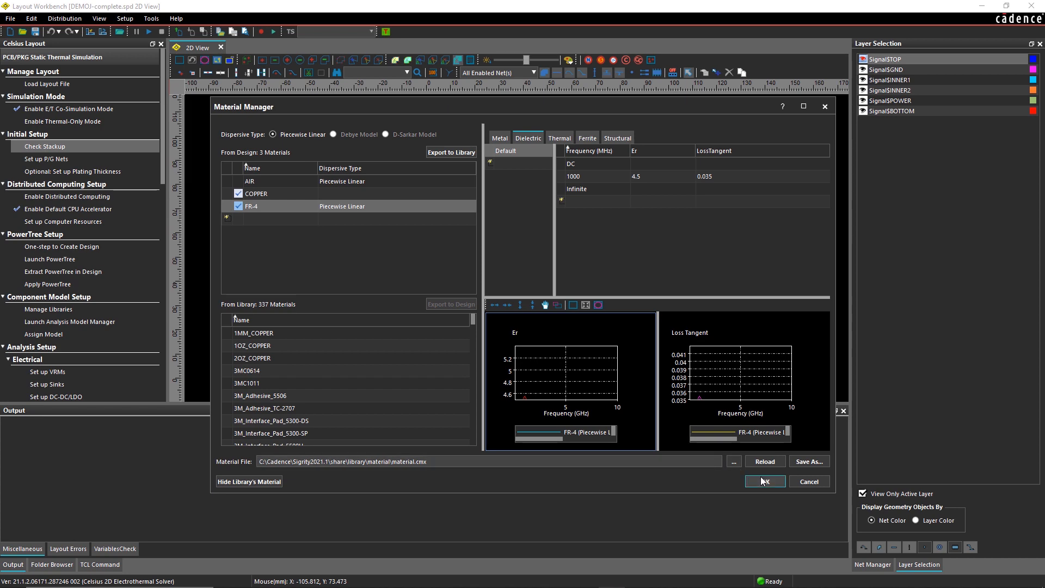
left_click(764, 481)
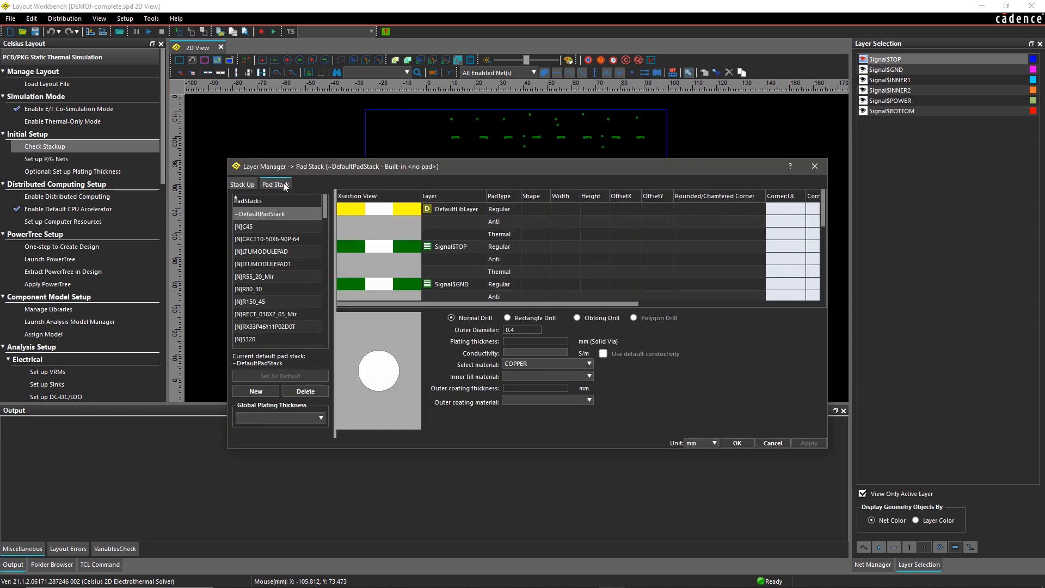
mouse_move(721, 433)
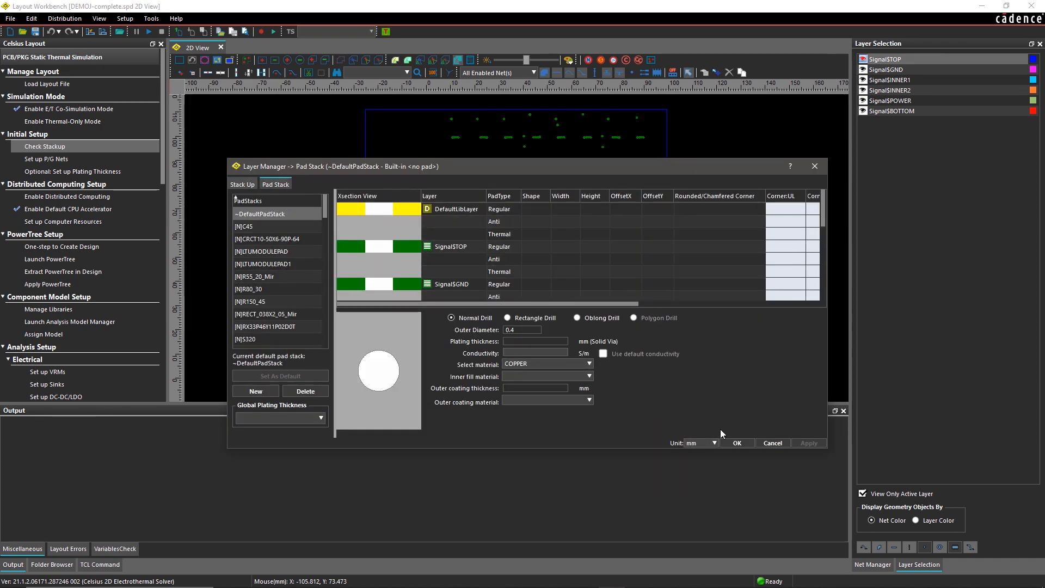
left_click(736, 443)
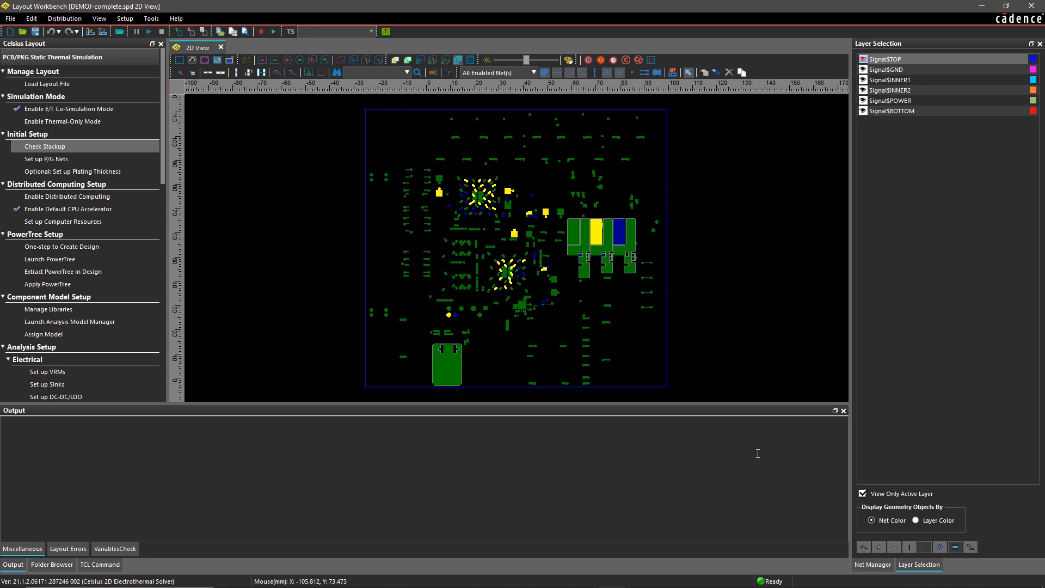
- Show the Net Manager with power nets 3V3, 2V5, 1V2 and ground net 0
left_click(873, 565)
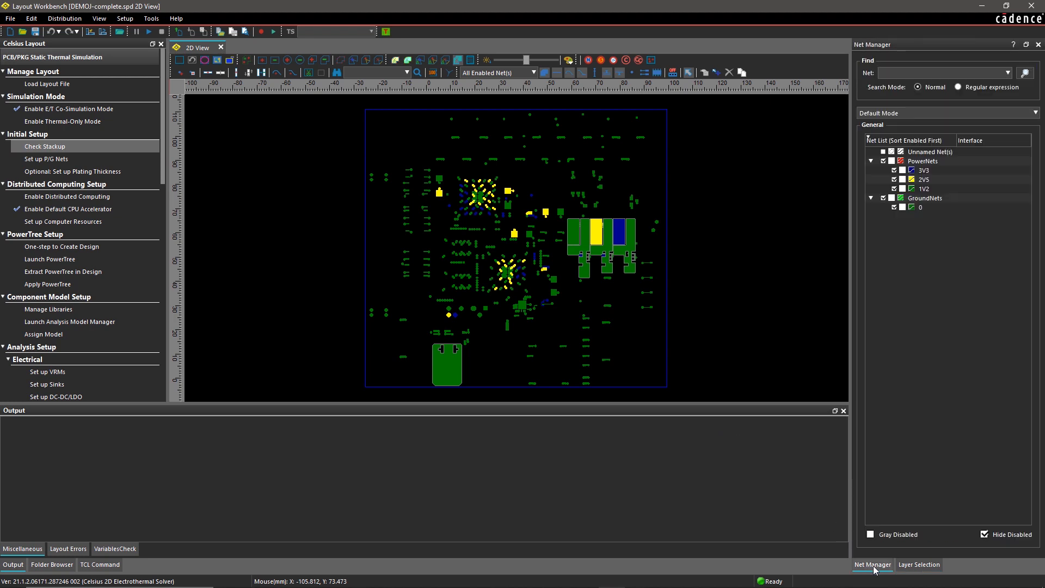
mouse_move(260, 198)
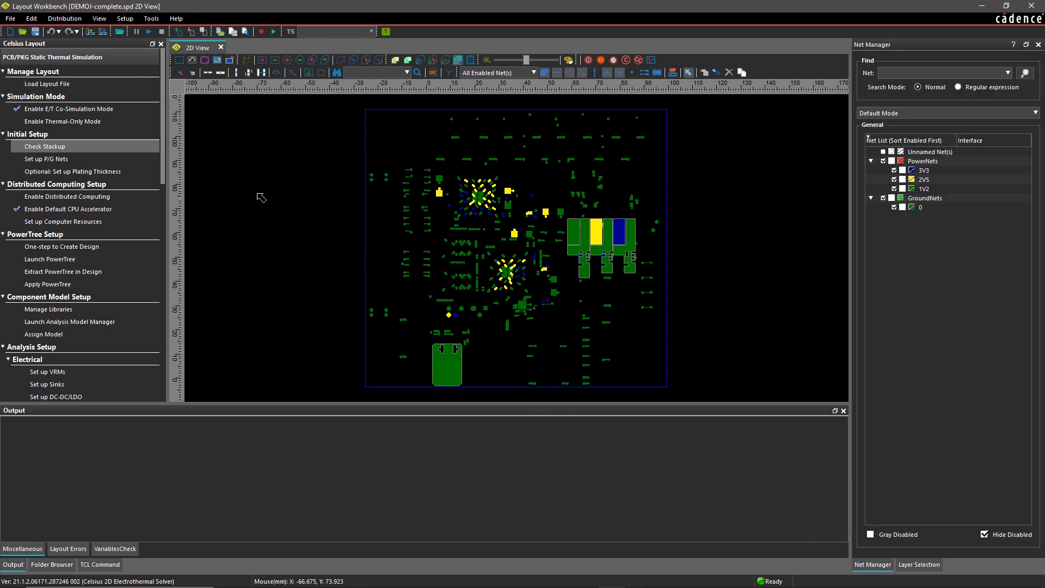
scroll("down", 3)
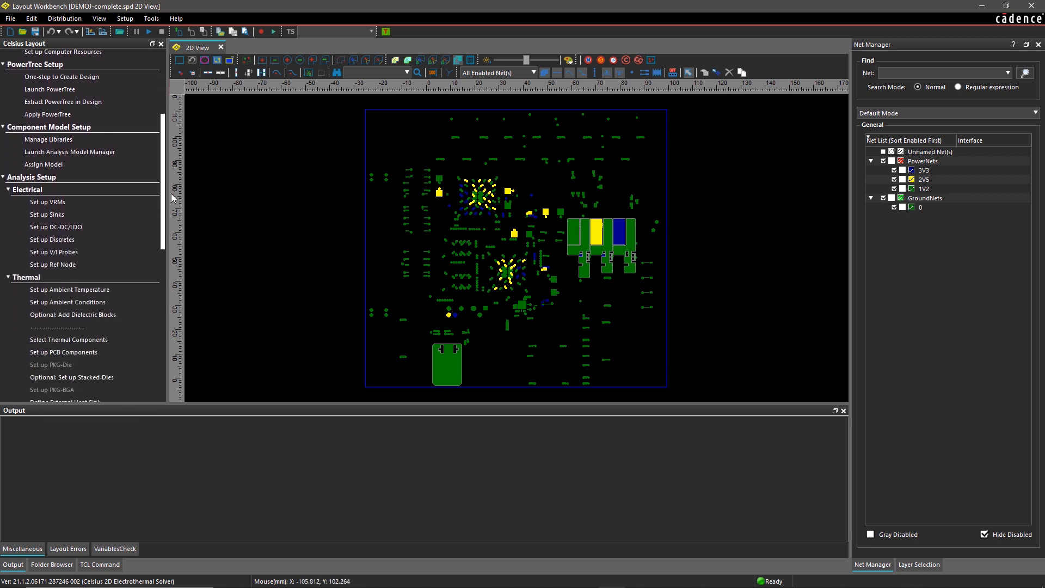
scroll("down", 3)
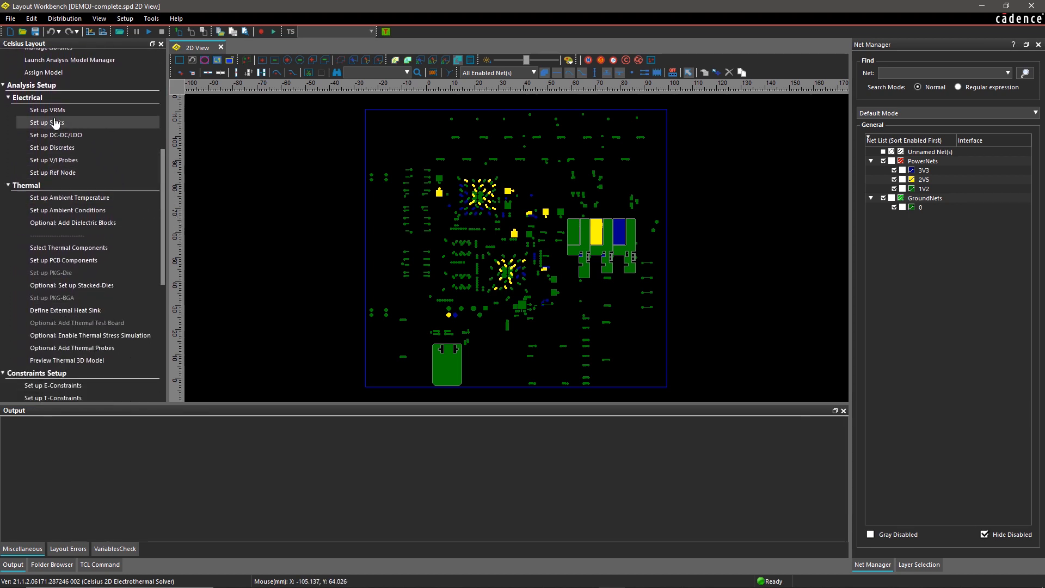
- Create VRM_C67_3V3_0 at 3.3 V on power net 3V3 with the VRM Wizard
left_click(47, 109)
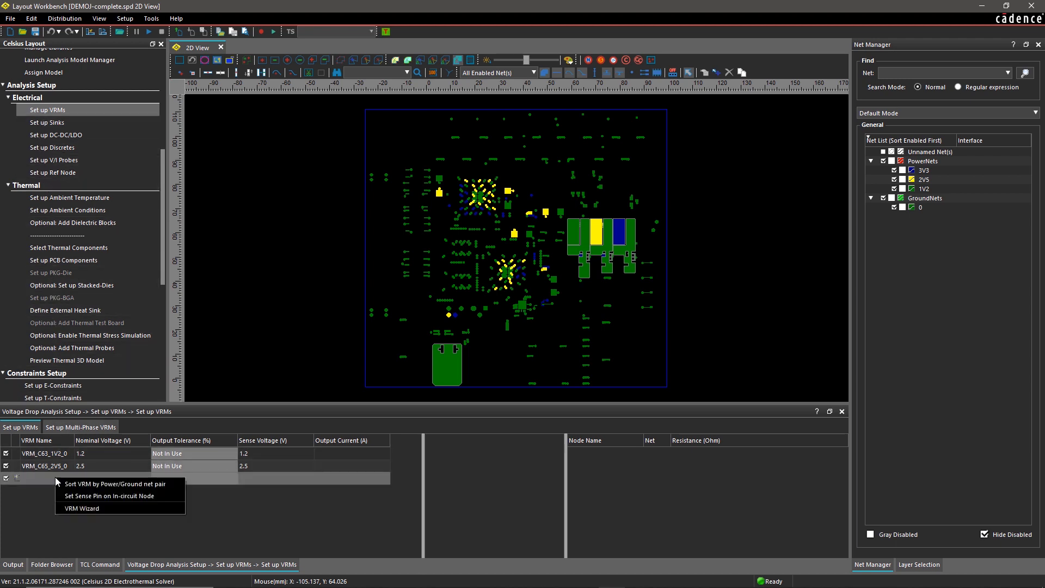
left_click(81, 508)
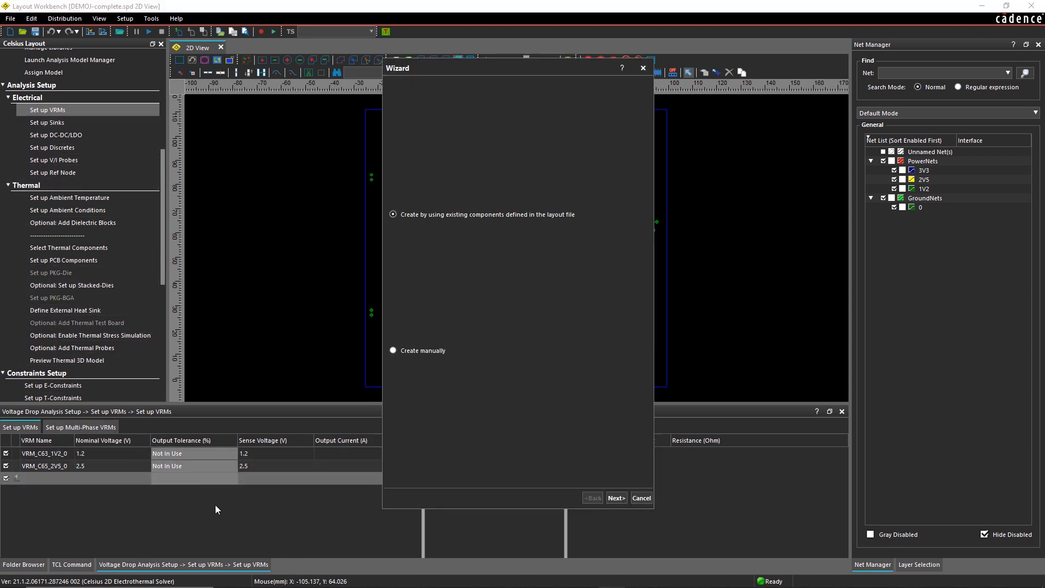
left_click(615, 498)
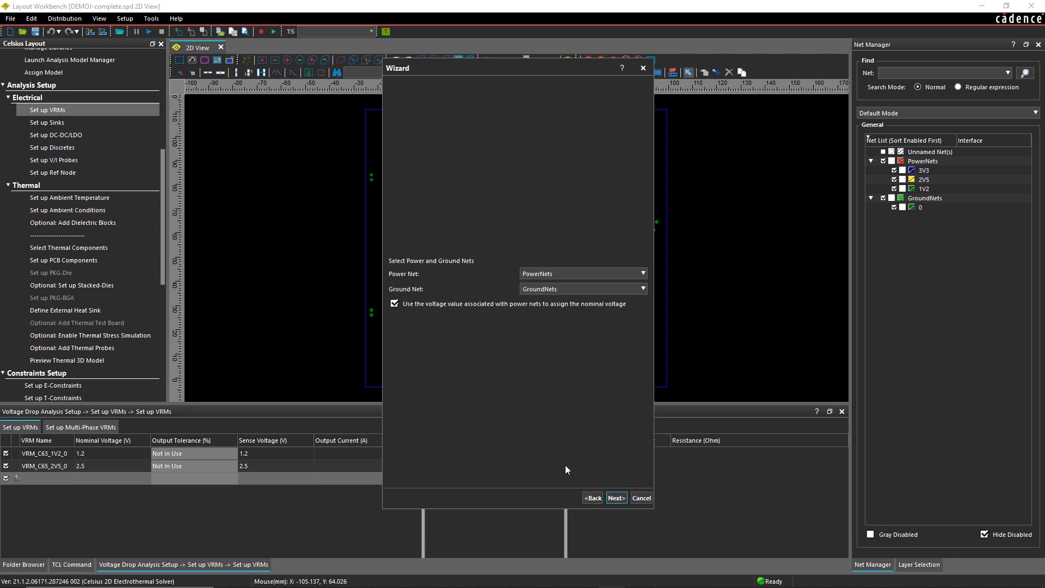
left_click(641, 274)
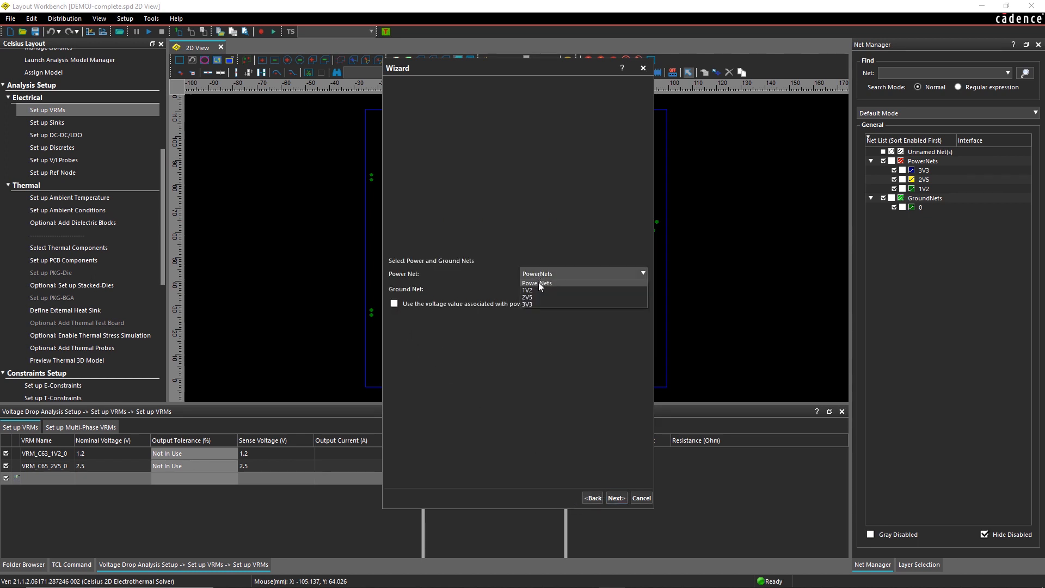
left_click(528, 304)
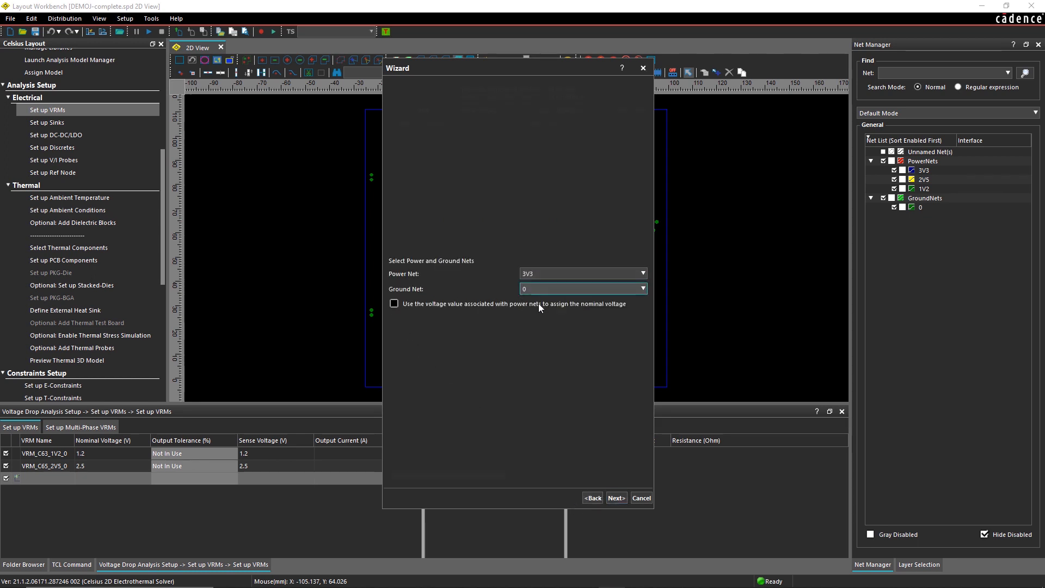
left_click(615, 498)
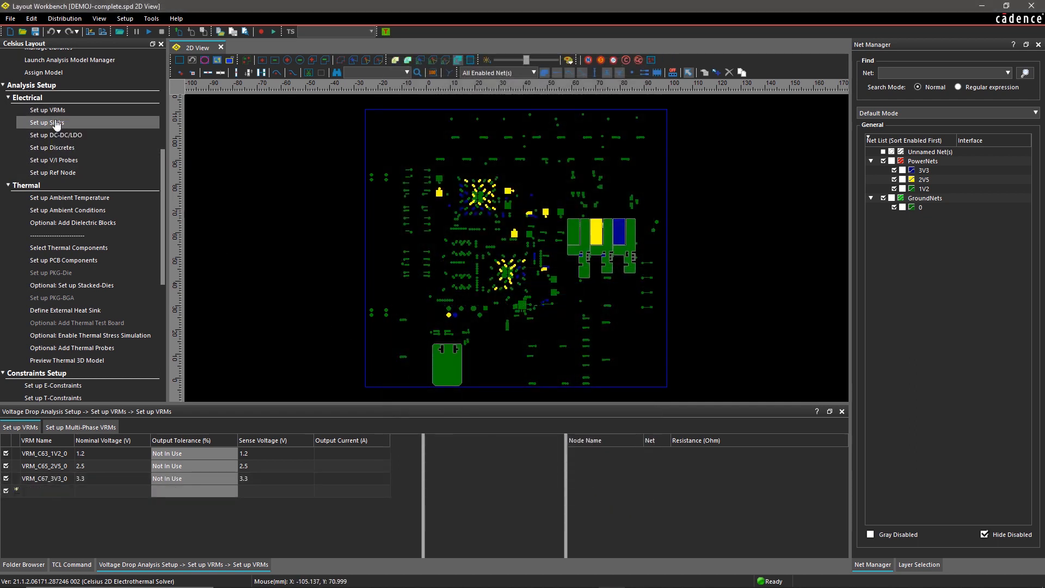
- Create 1 A sinks SINK_U1_3V3_0 and SINK_U2_3V3_0 with the sink wizard
left_click(46, 122)
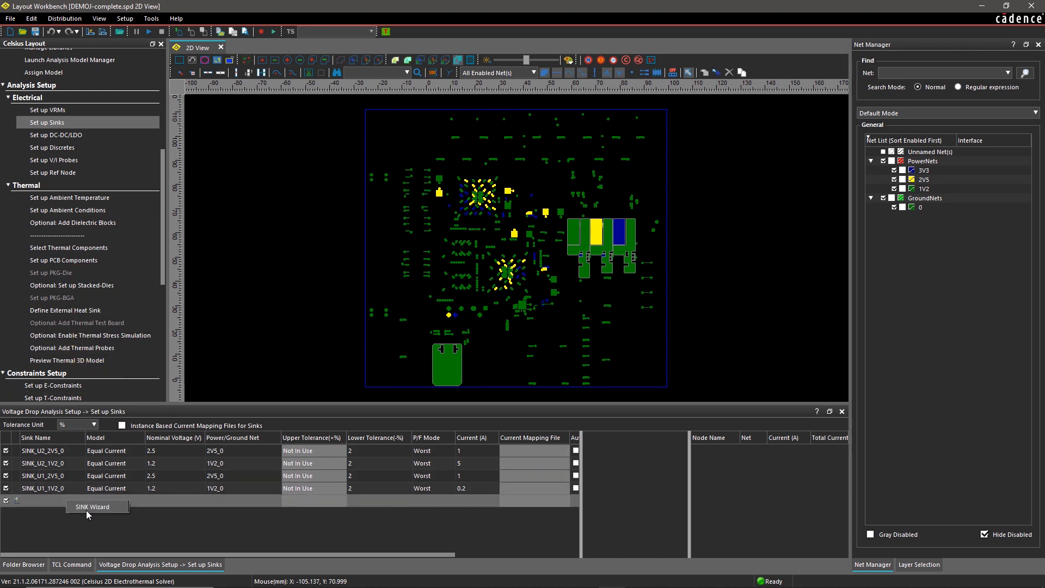
left_click(97, 507)
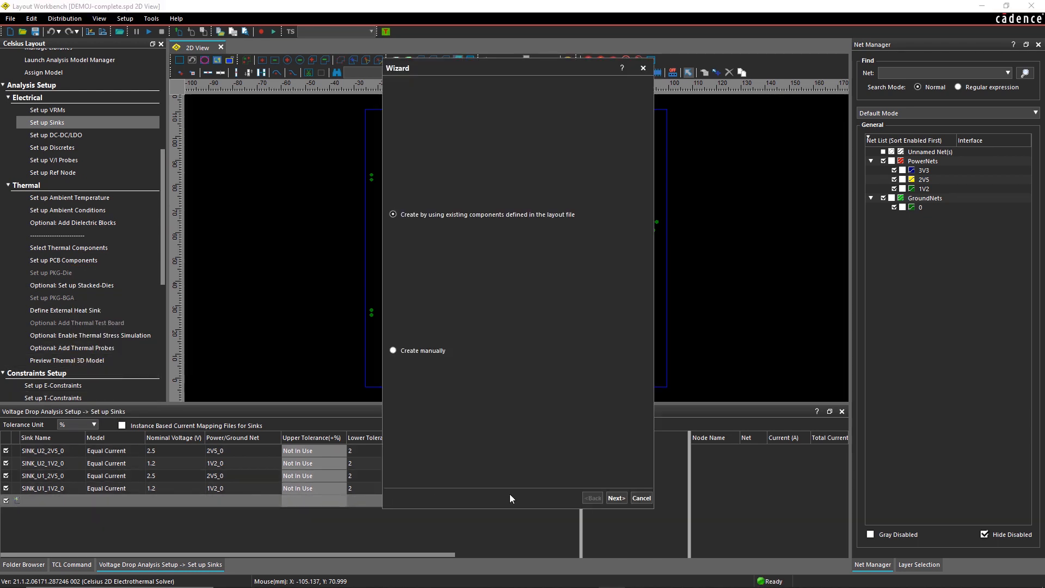
left_click(615, 498)
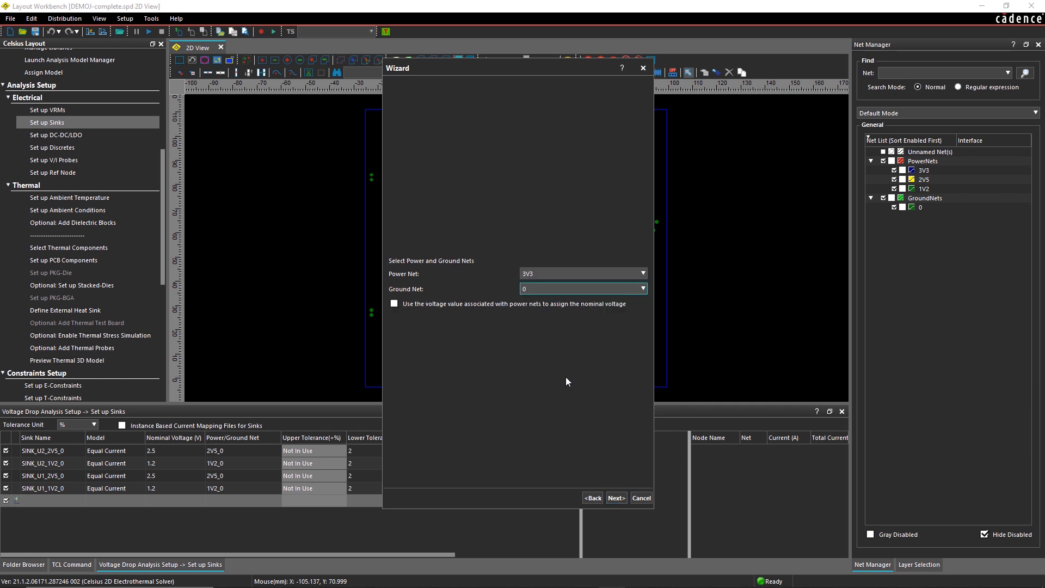
left_click(615, 498)
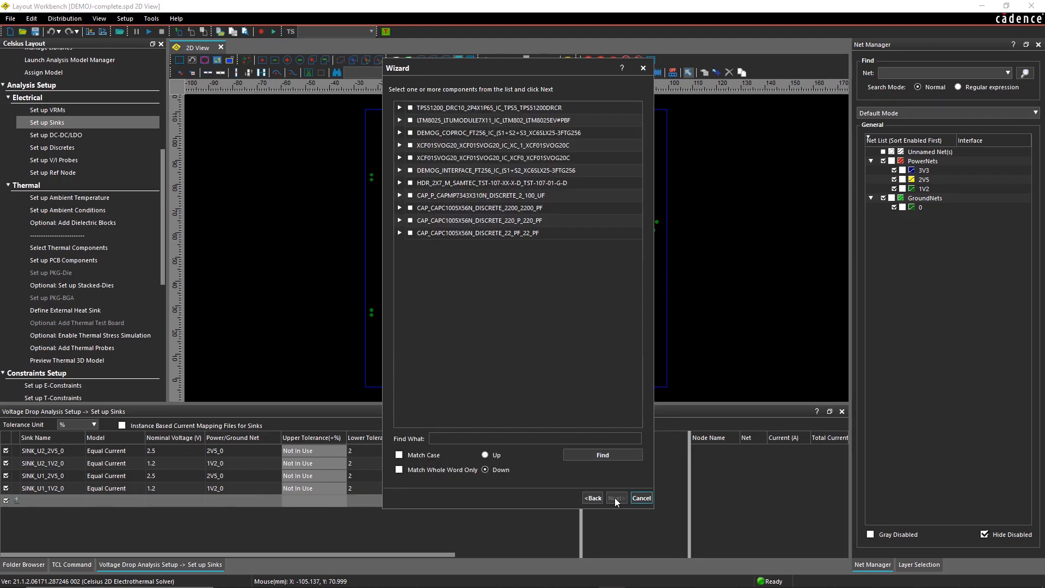
left_click(614, 498)
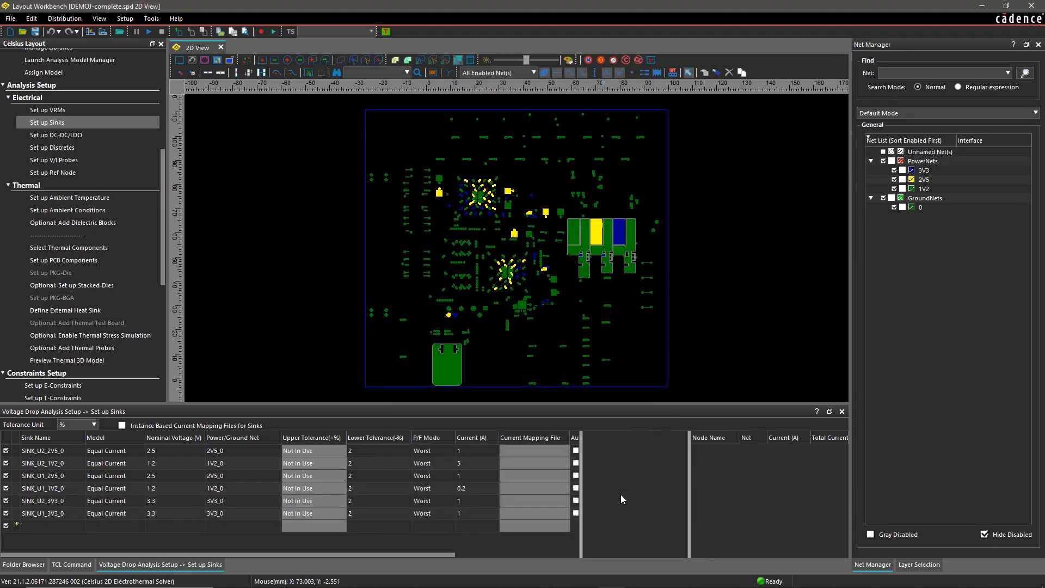
mouse_move(612, 493)
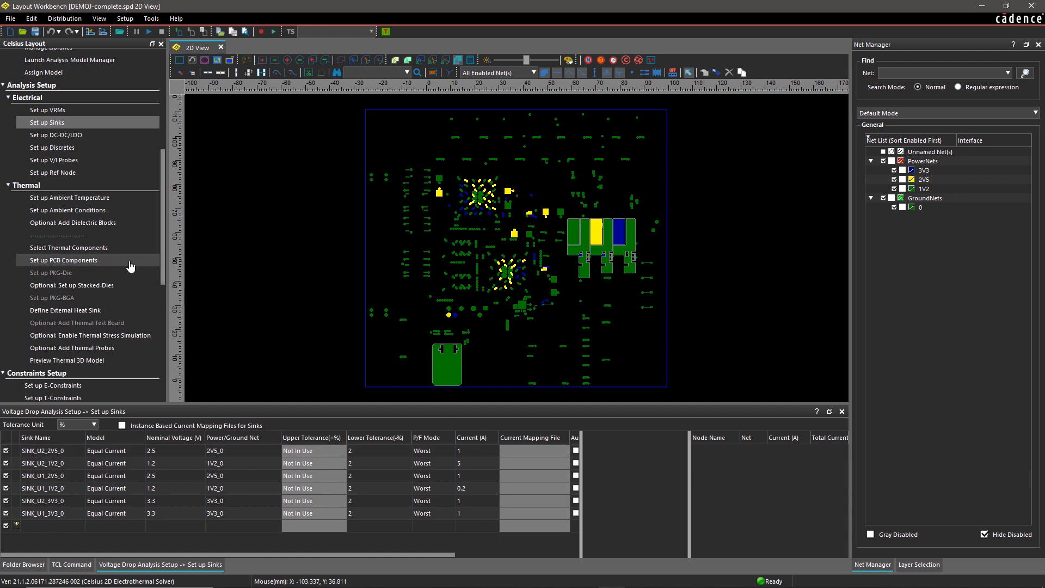
- Select U1 and U2 as thermal components, giving U2 a 15.45 mm square outline
left_click(68, 248)
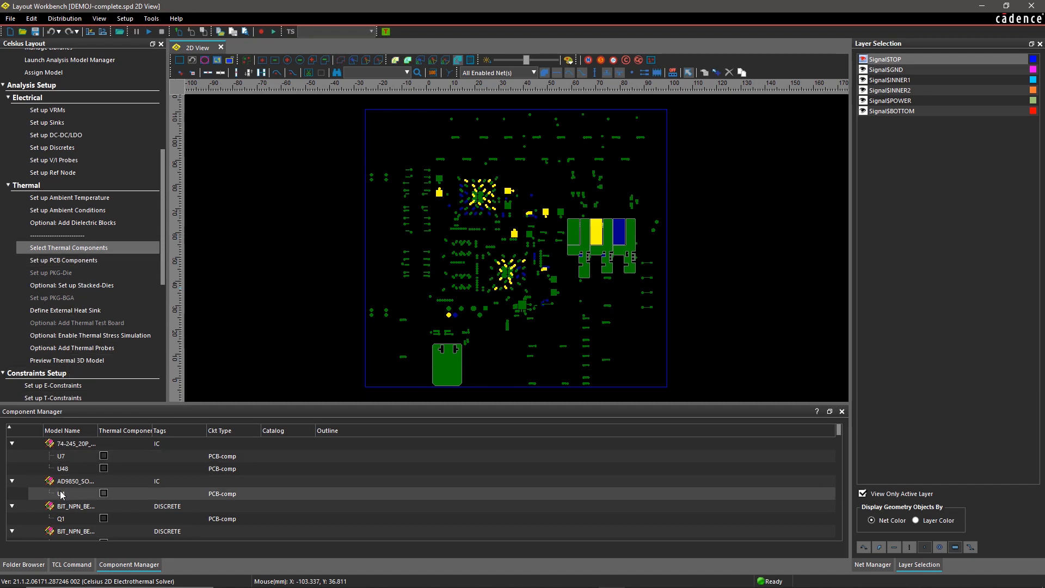
scroll("down", 3)
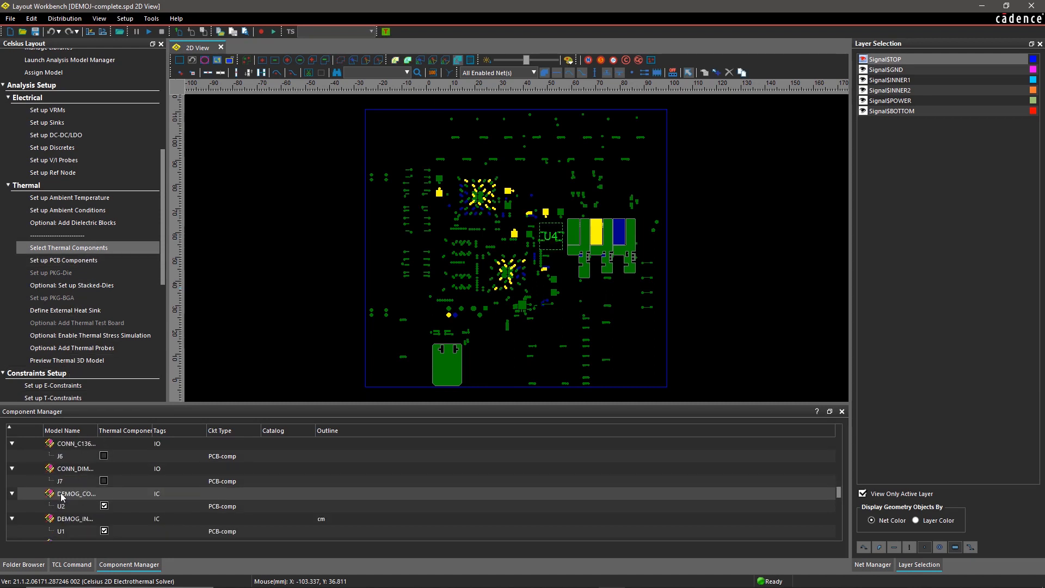
mouse_move(292, 498)
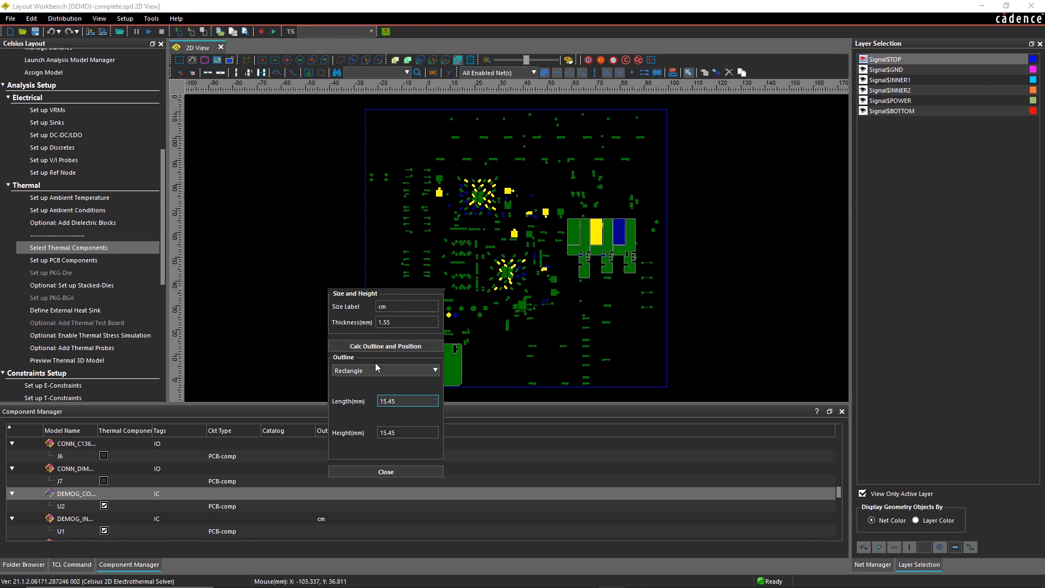
left_click(385, 471)
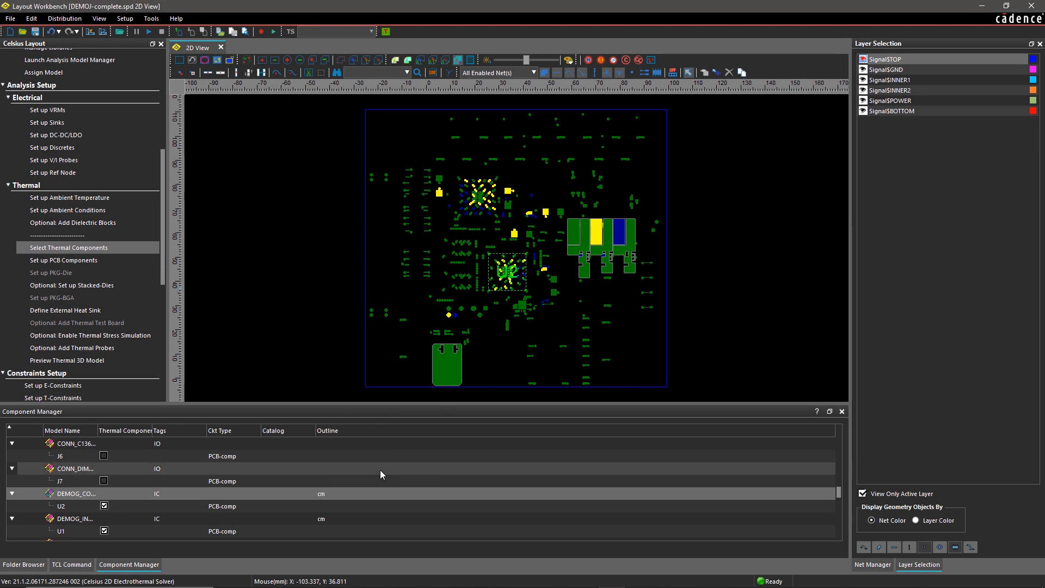
mouse_move(194, 364)
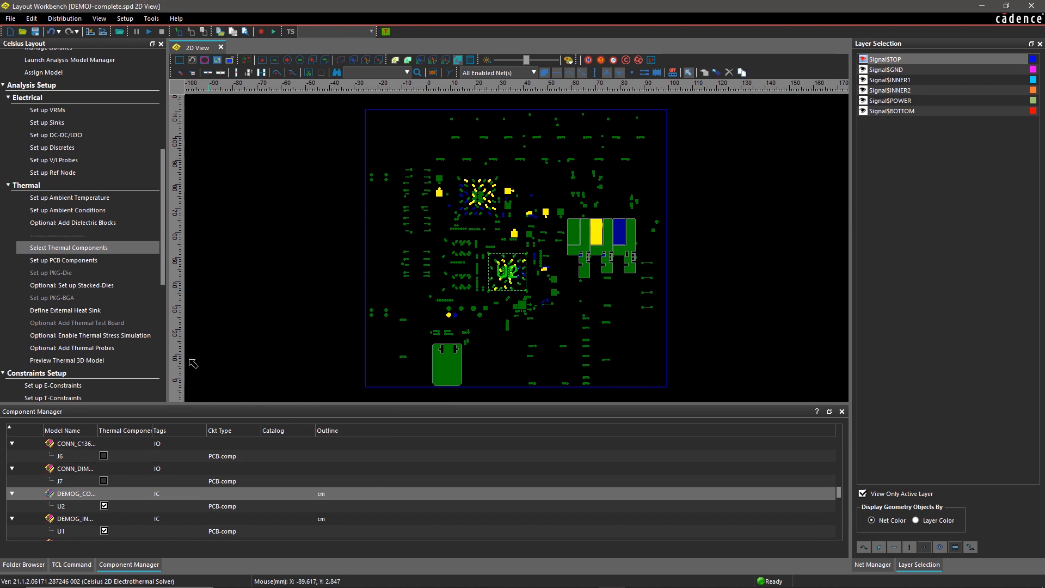
- Set U2's total power dissipation to 1 W in the PCB component setup
left_click(63, 260)
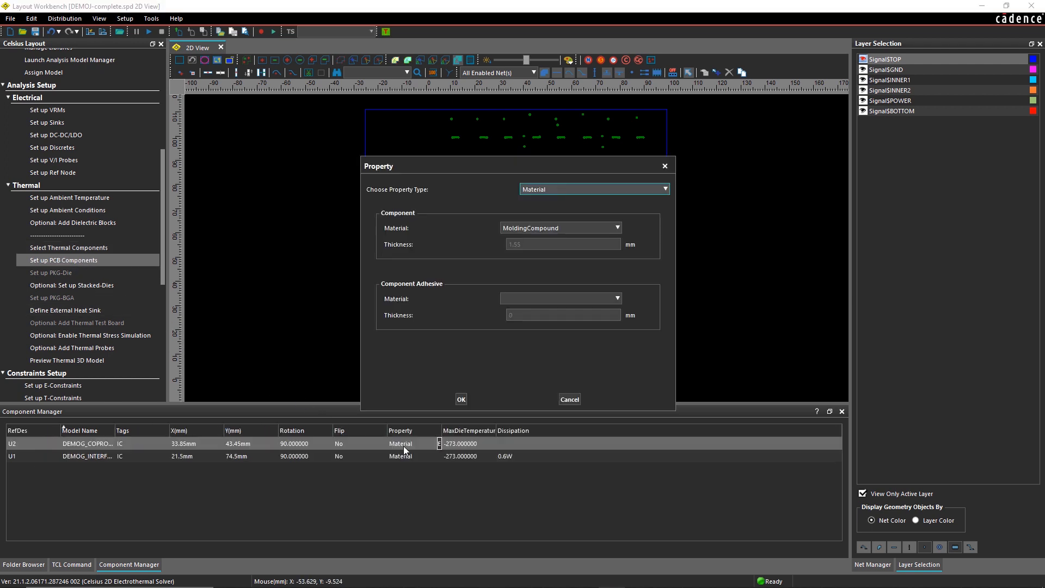
left_click(460, 398)
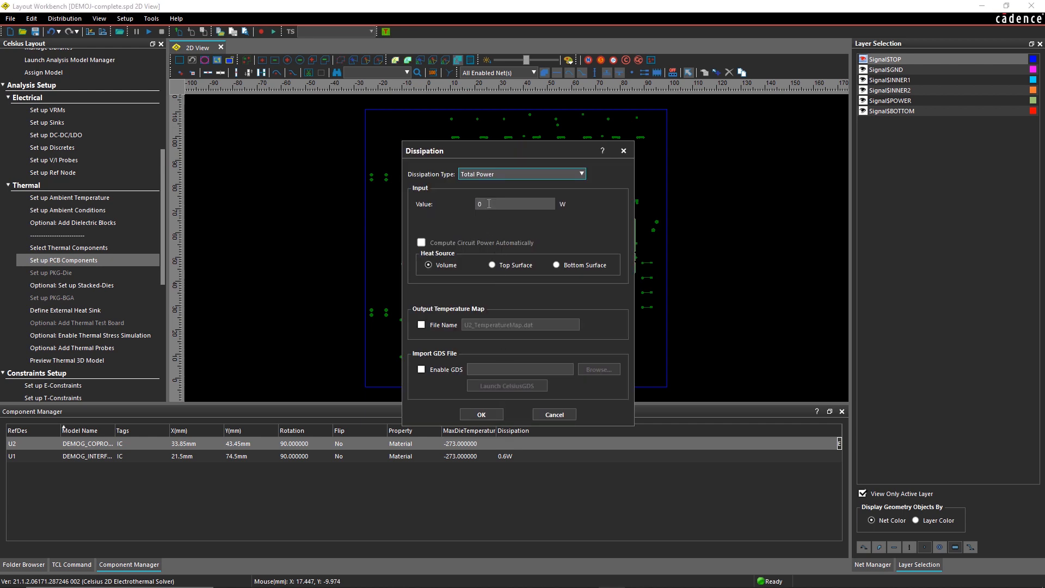
type("1")
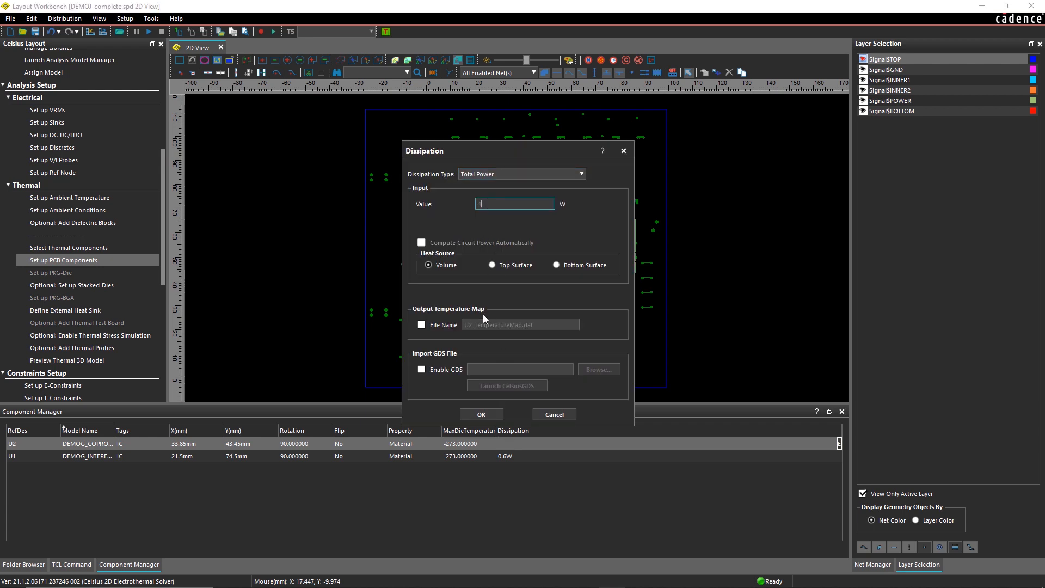
left_click(481, 414)
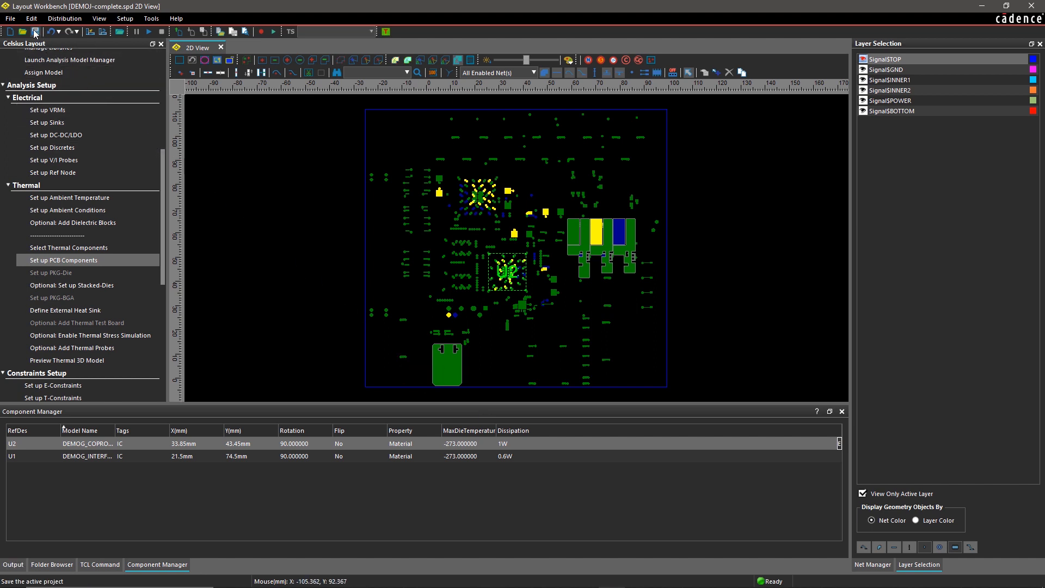
mouse_move(57, 249)
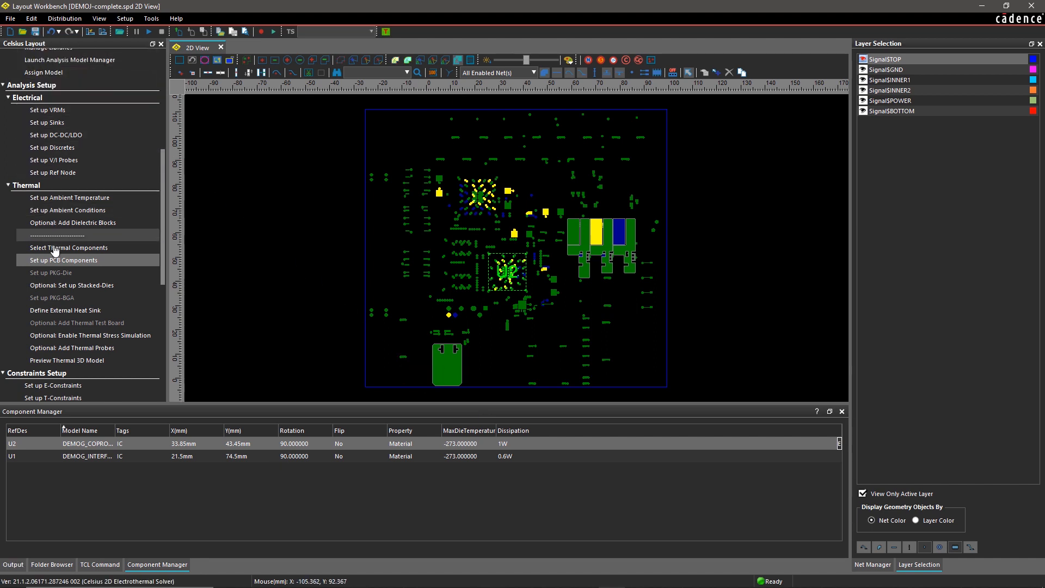
mouse_move(67, 360)
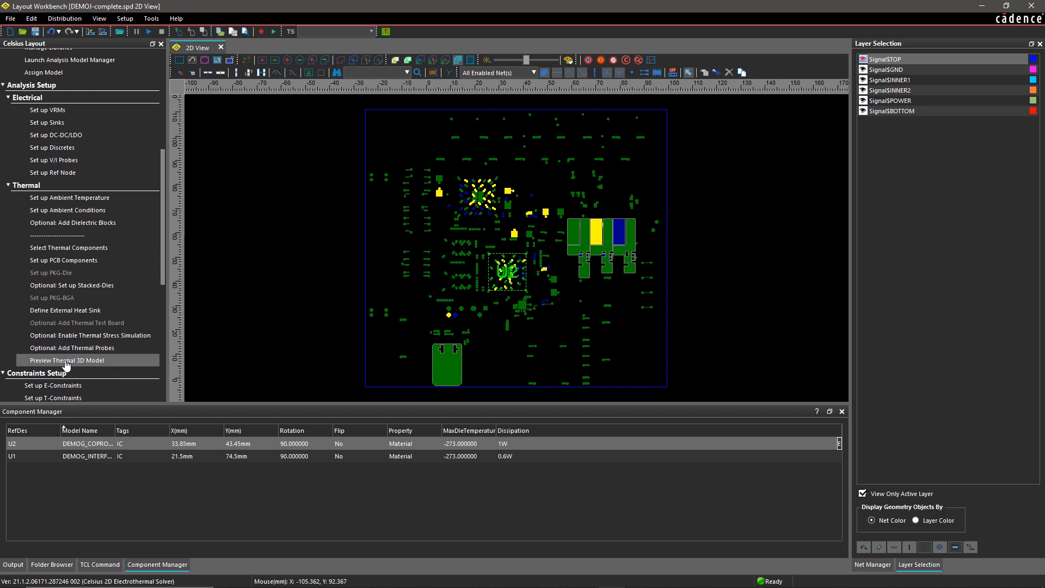
- Preview the thermal 3D model, run the simulation and show U1/U2 temperature tables
left_click(66, 360)
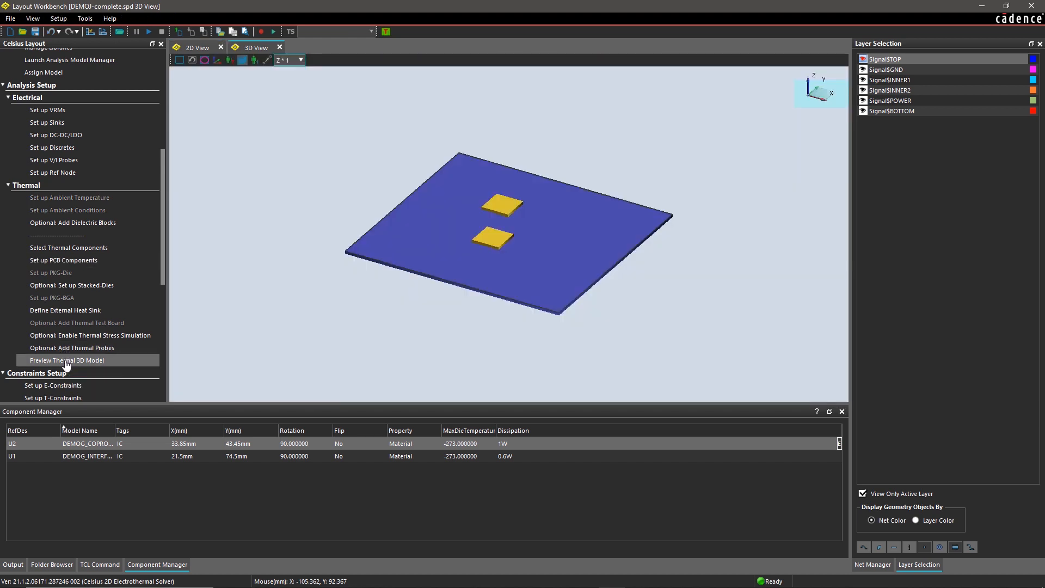
left_click(279, 47)
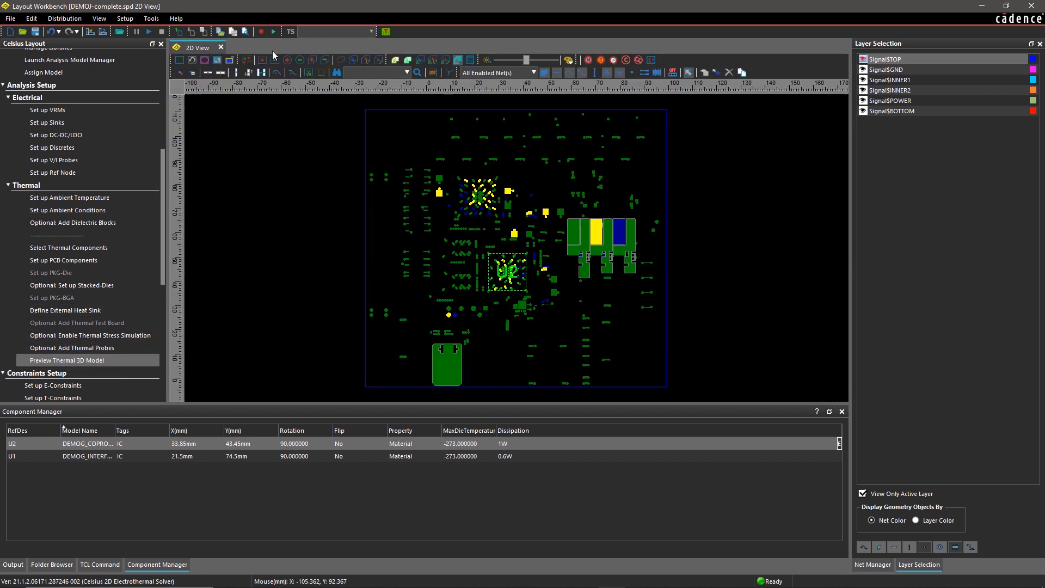
scroll("down", 3)
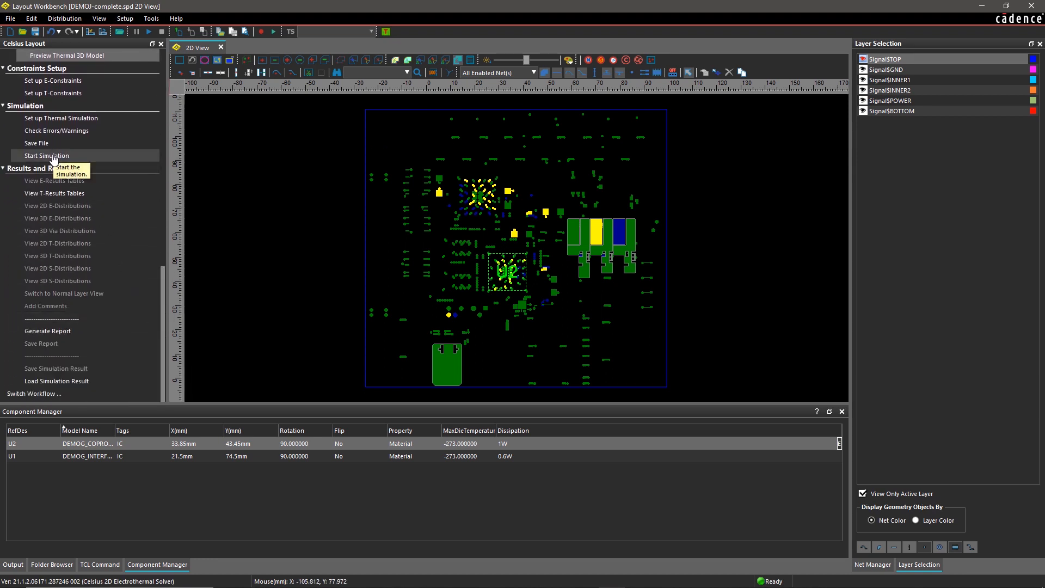
left_click(47, 155)
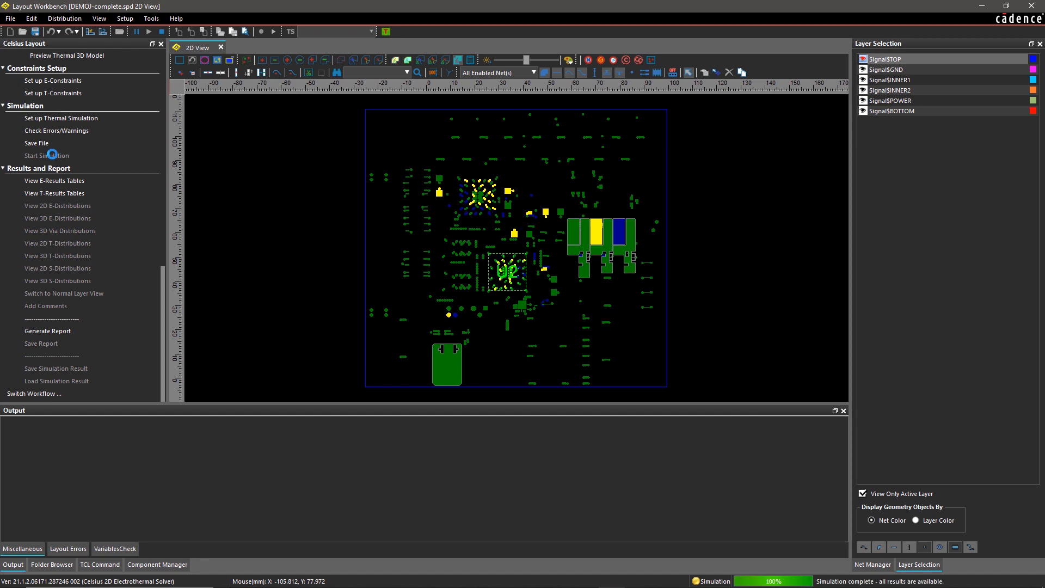
left_click(54, 193)
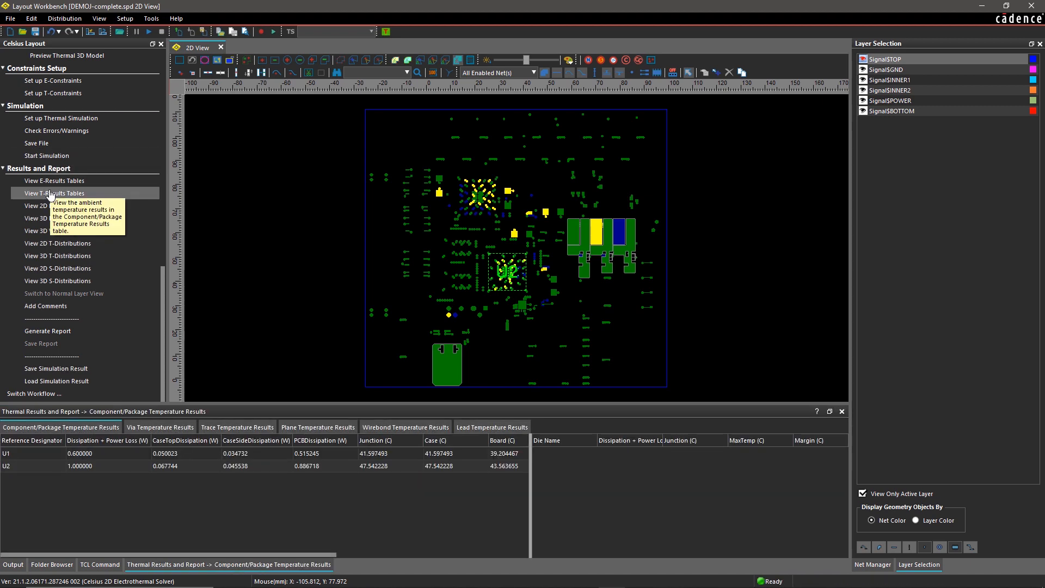
- Show the 2D IR drop distribution on the SignalBOTTOM layer
left_click(57, 205)
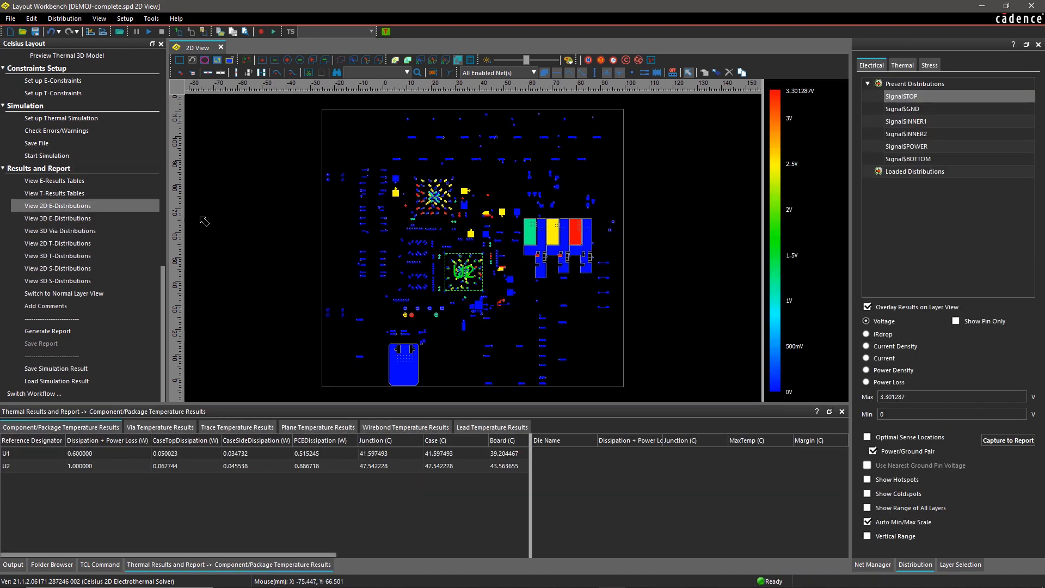
left_click(866, 346)
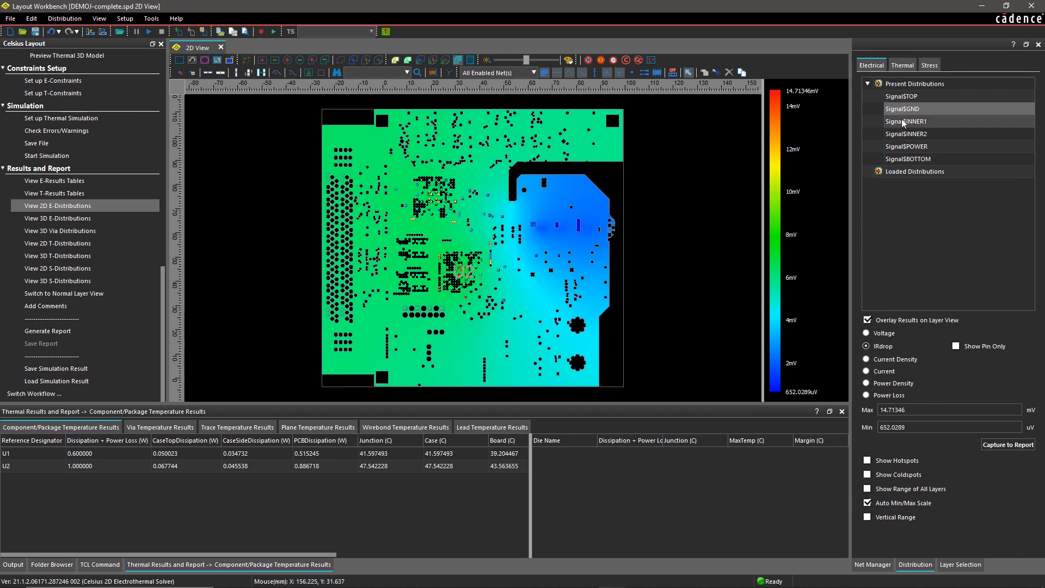
left_click(906, 159)
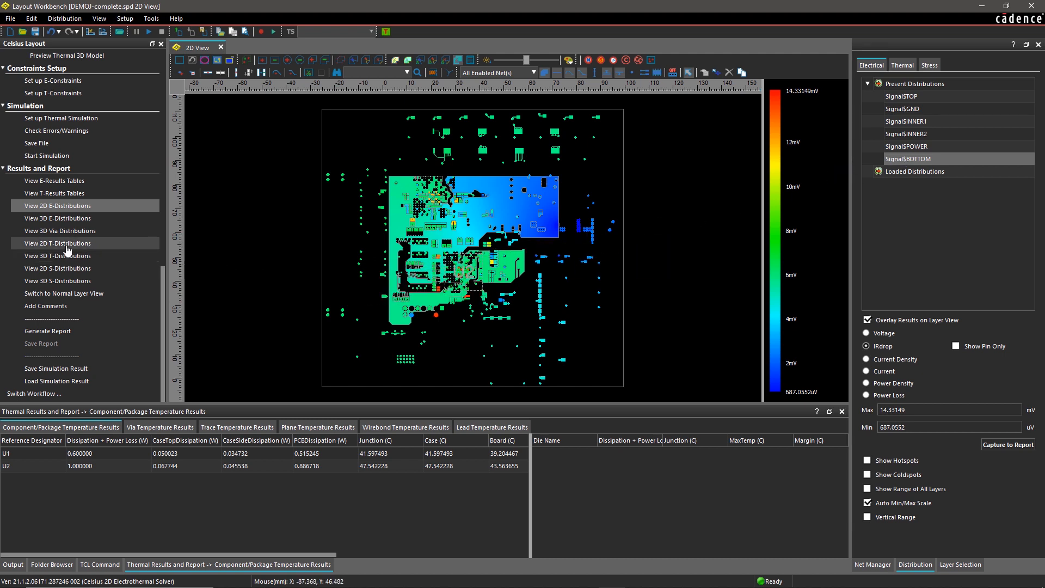
- View SignalTOP temperature, heat flux and conductivity maps, then open the 3D temperature view
left_click(58, 242)
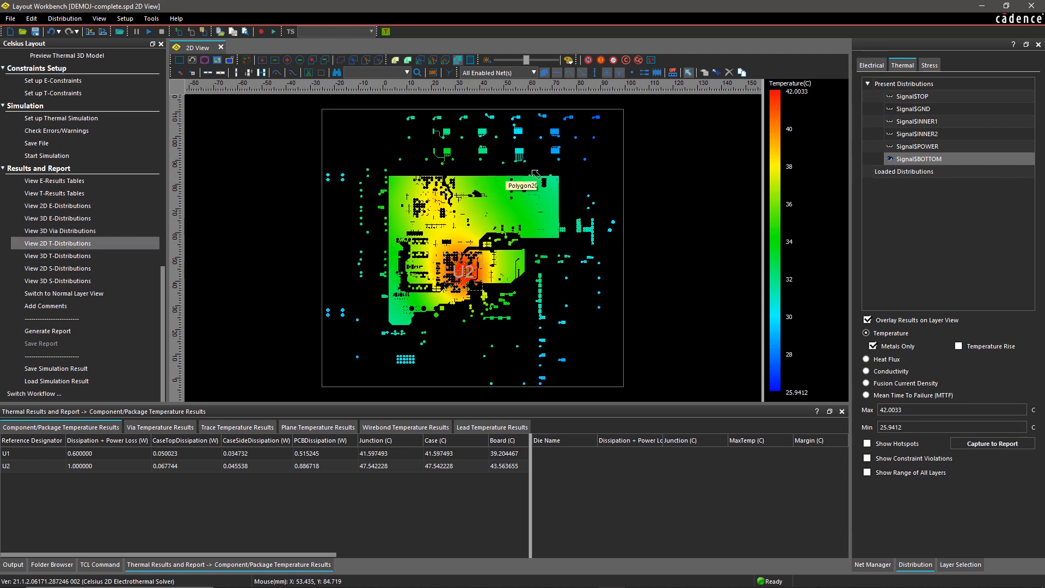
left_click(916, 95)
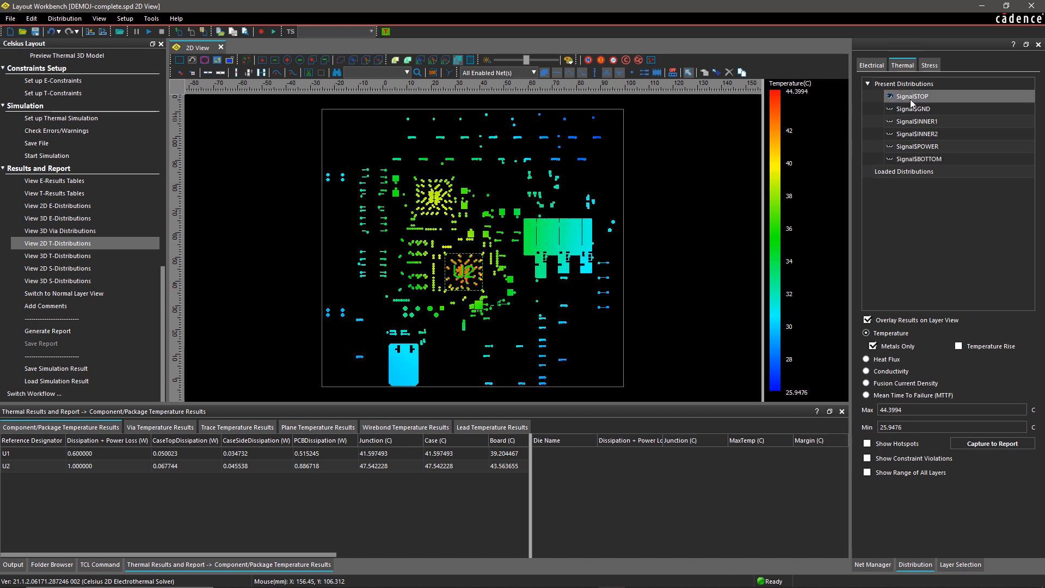
left_click(866, 359)
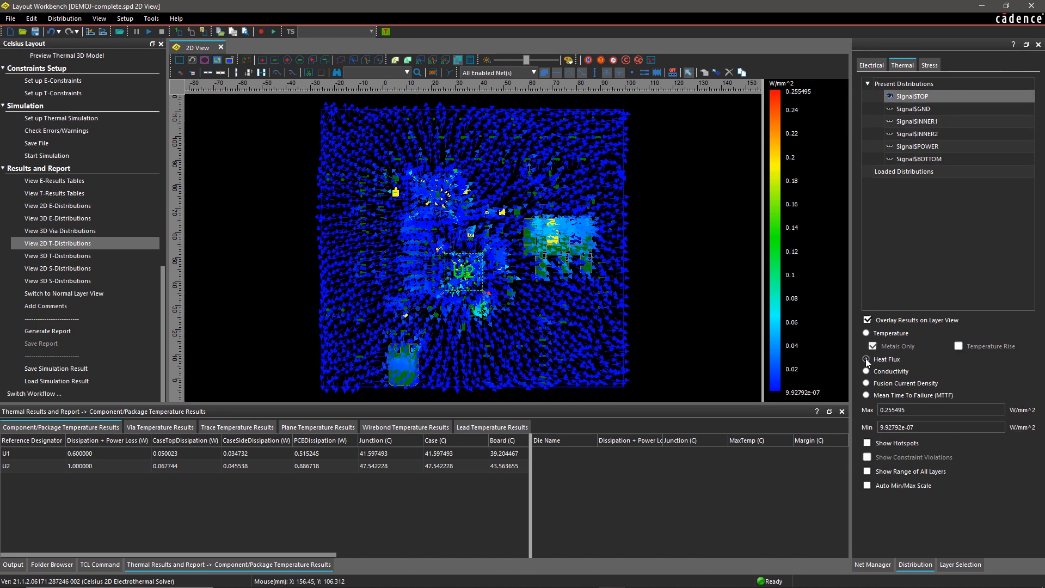
left_click(866, 371)
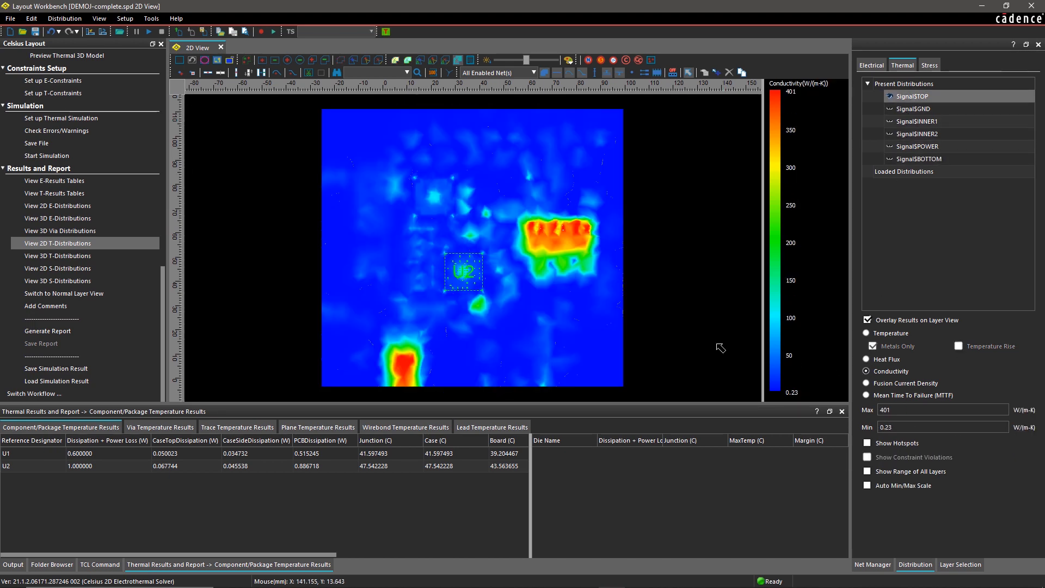
left_click(57, 217)
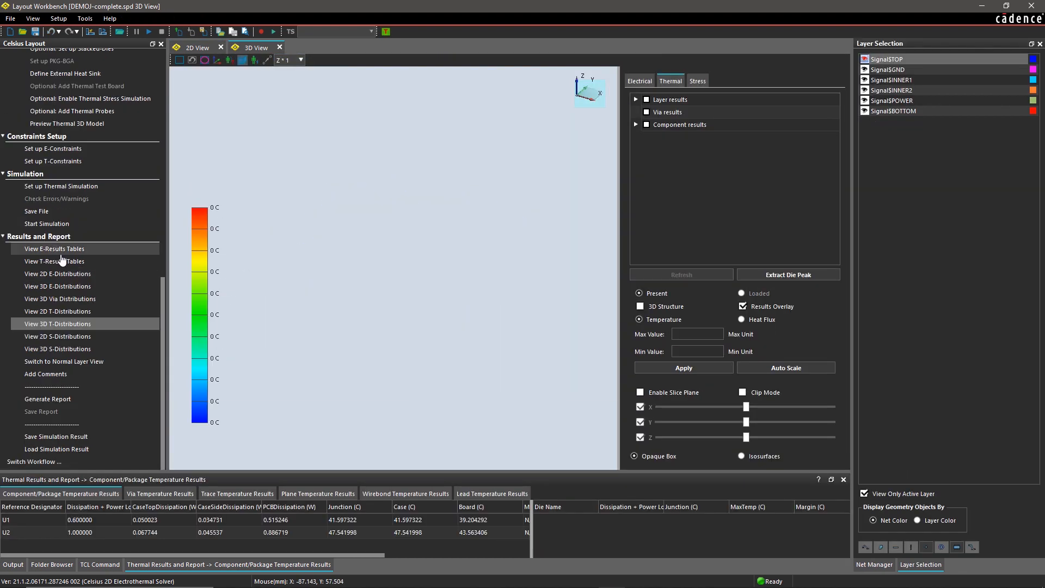
- Render the 3D temperature map with layer, via and component results, spanning 25.94–47.54 °C
left_click(646, 99)
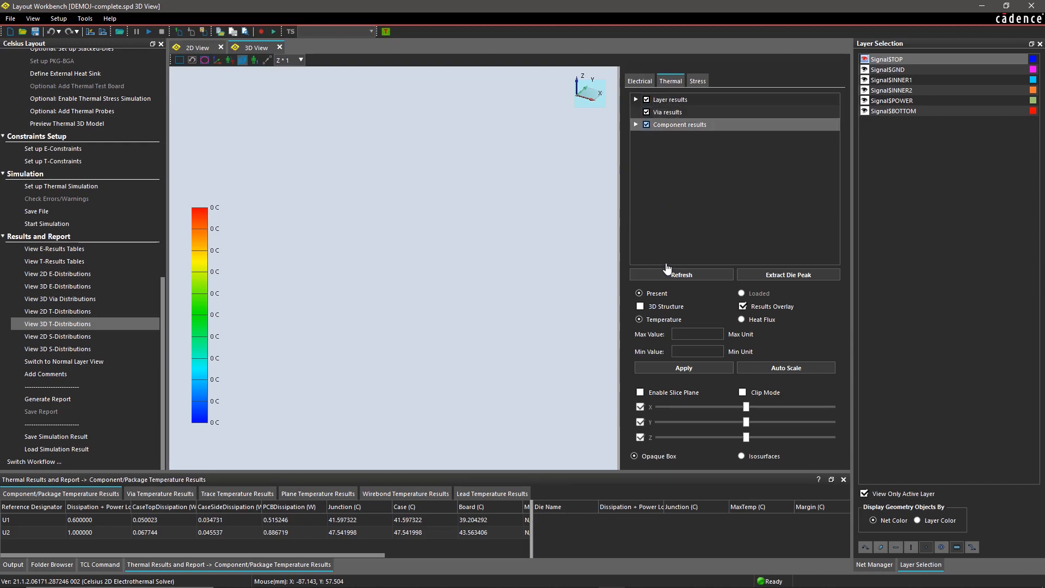
left_click(680, 273)
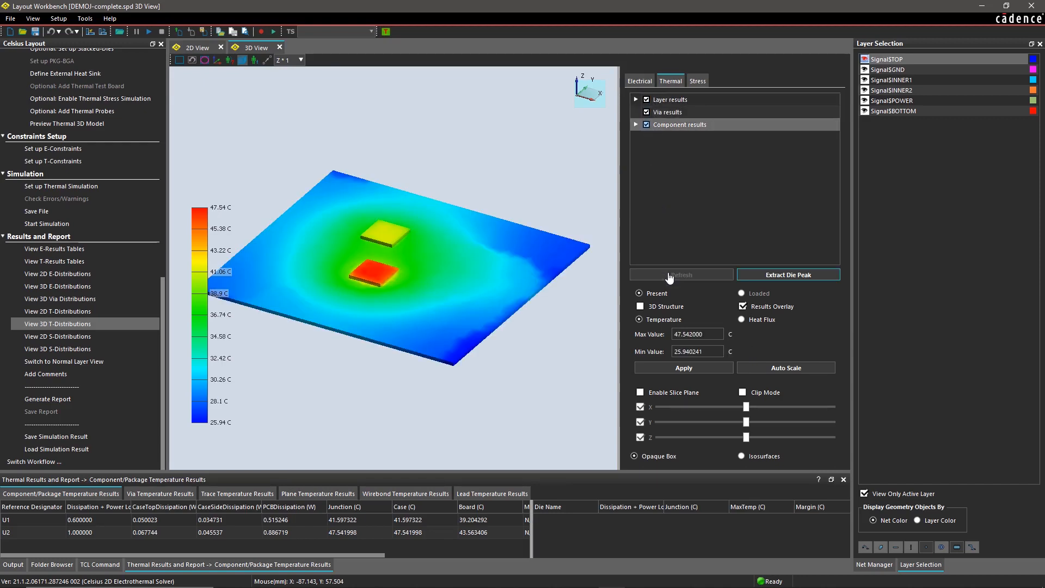